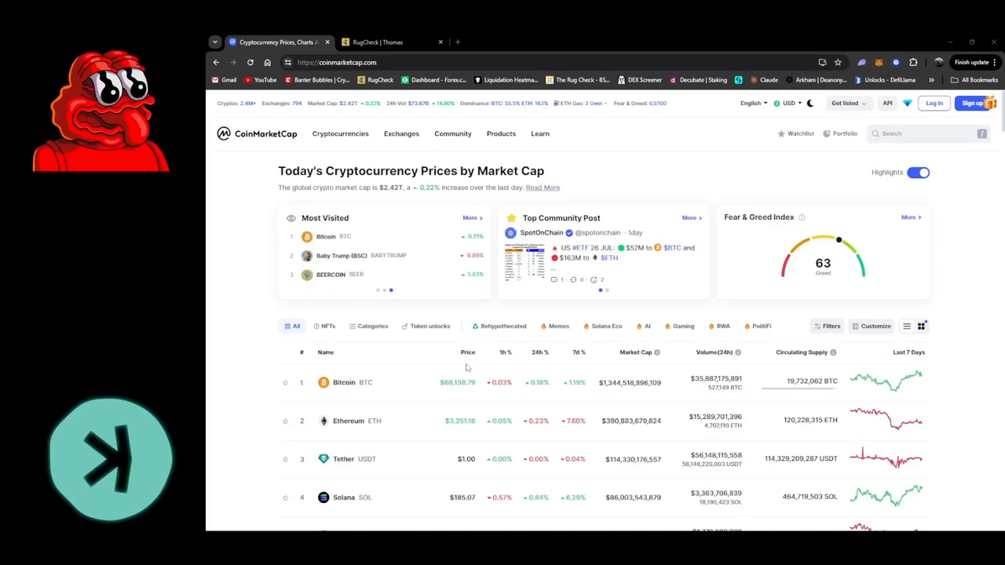
{"action": "mouse_move", "coordinate": [600, 198]}
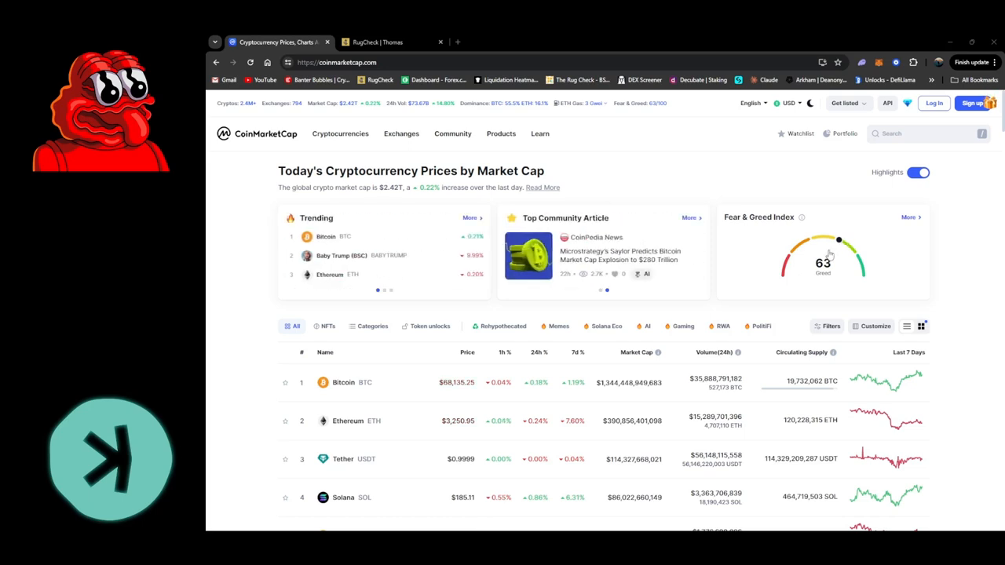
{"action": "mouse_move", "coordinate": [509, 110]}
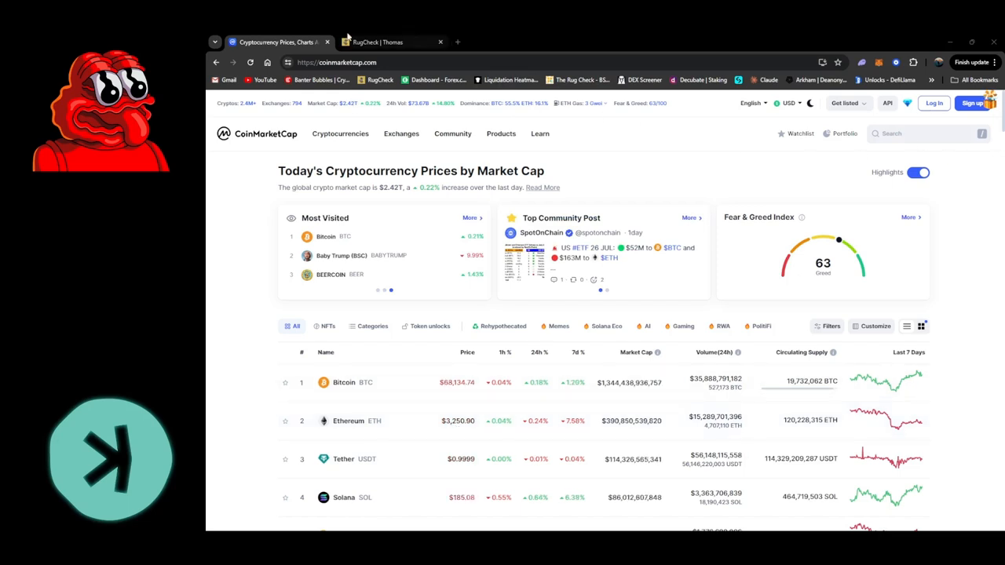
- Show CoinMarketCap's Recently Added cryptocurrencies list and scroll through the new tokens table
{"action": "left_click", "coordinate": [339, 134]}
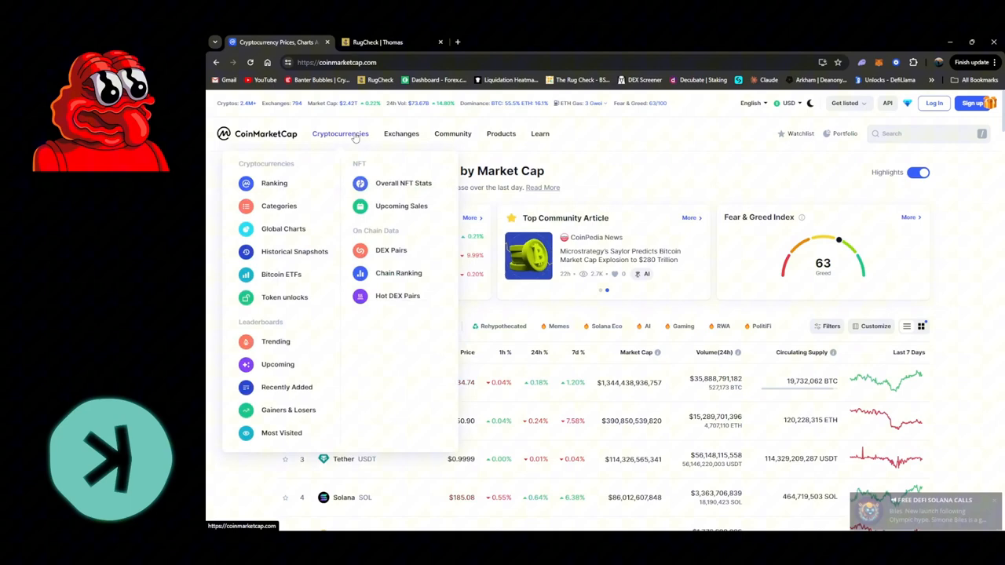
{"action": "mouse_move", "coordinate": [287, 392]}
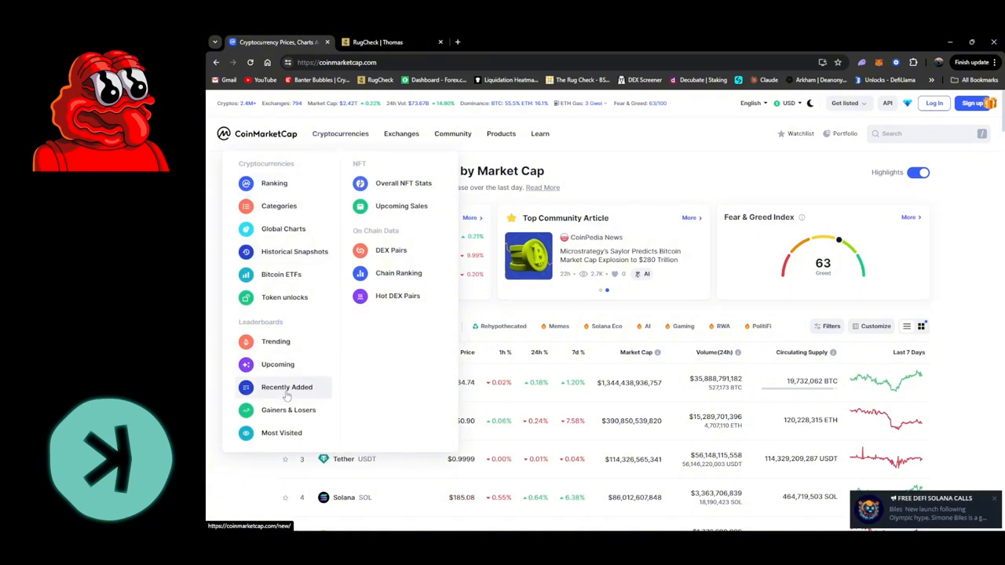
{"action": "left_click", "coordinate": [286, 386]}
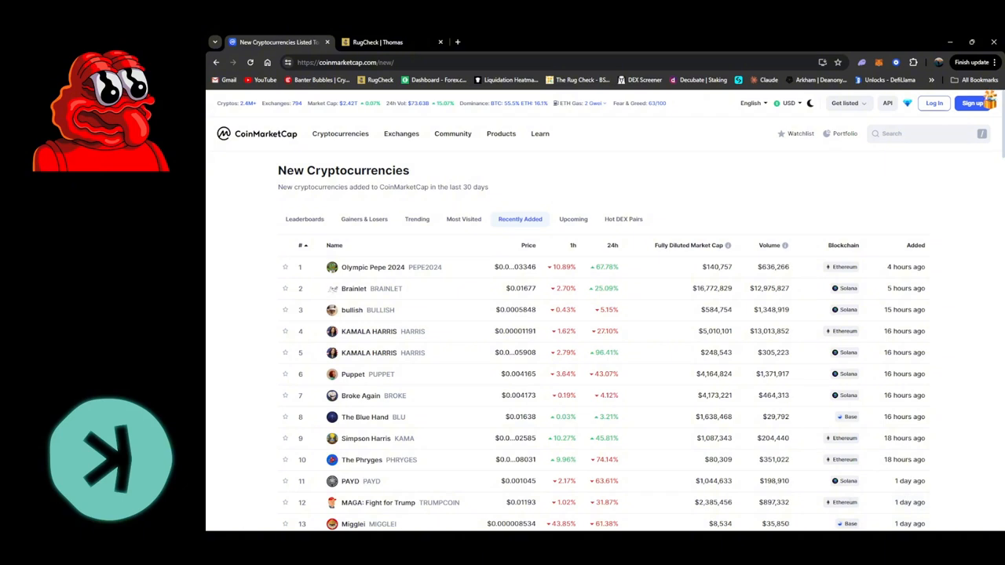
{"action": "scroll", "scroll_direction": "down", "scroll_amount": 3}
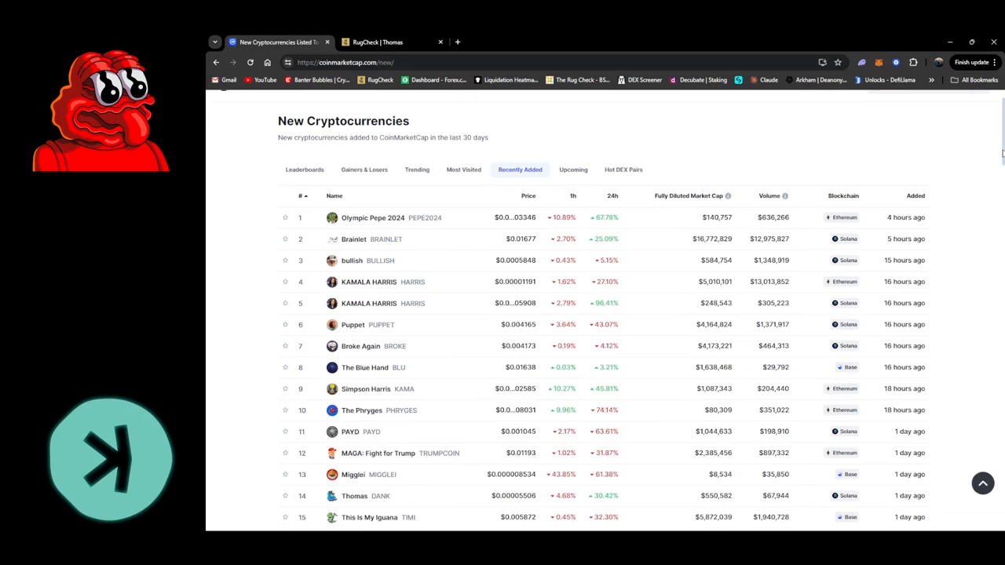
{"action": "scroll", "scroll_direction": "down", "scroll_amount": 3}
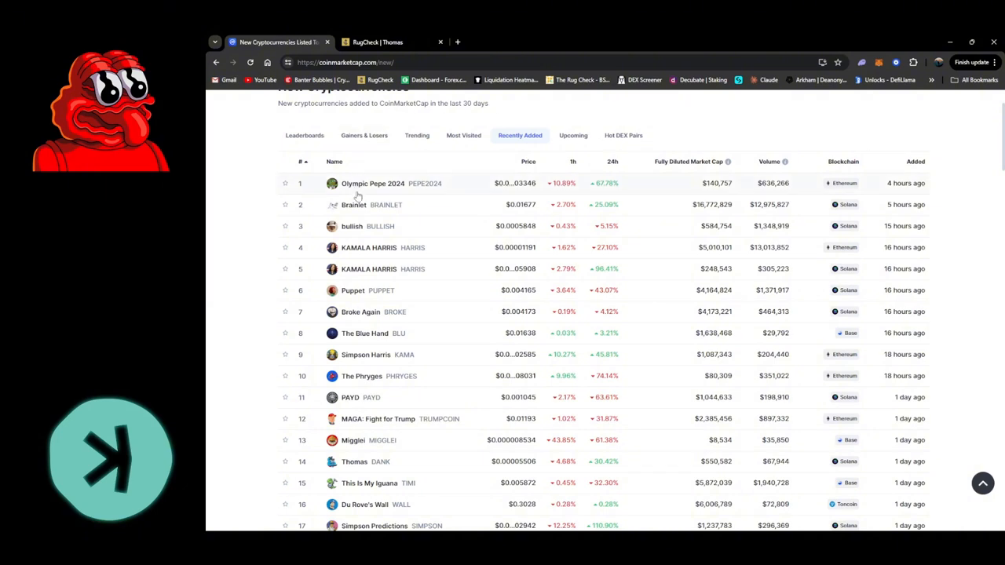
{"action": "mouse_move", "coordinate": [355, 182]}
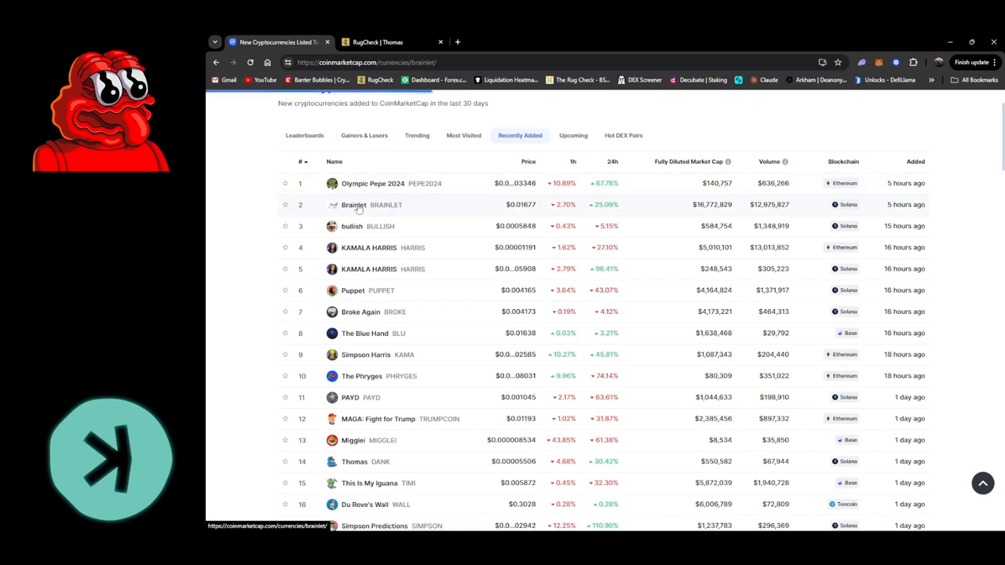
- Go to Brainlet's coin page and copy its Solana contract address
{"action": "left_click", "coordinate": [353, 204]}
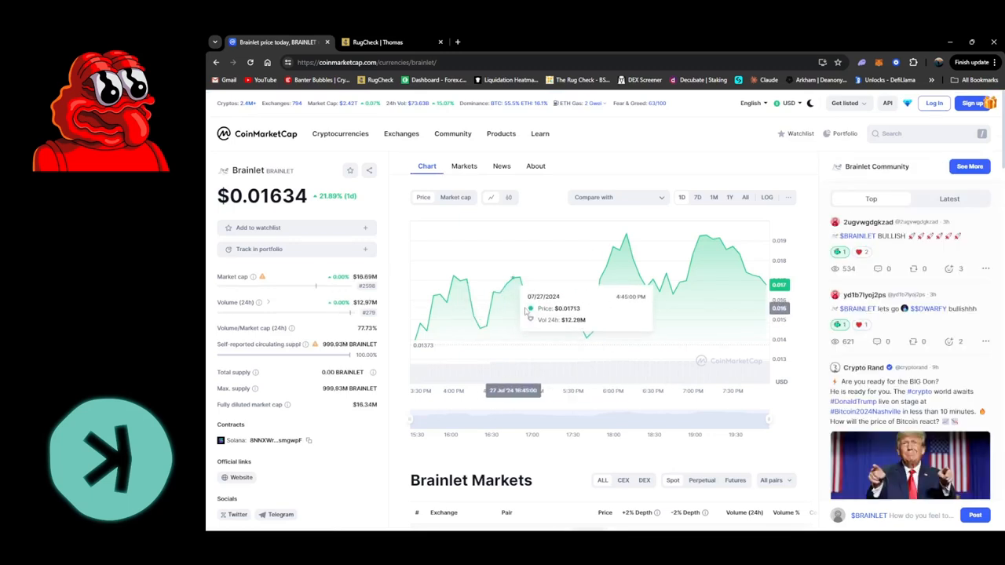
{"action": "mouse_move", "coordinate": [395, 280]}
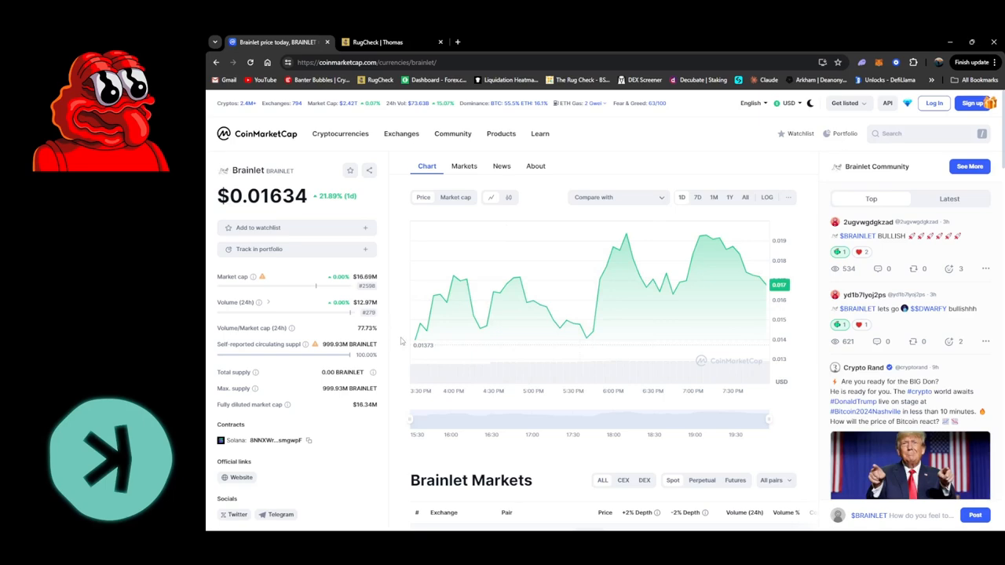
{"action": "mouse_move", "coordinate": [385, 408]}
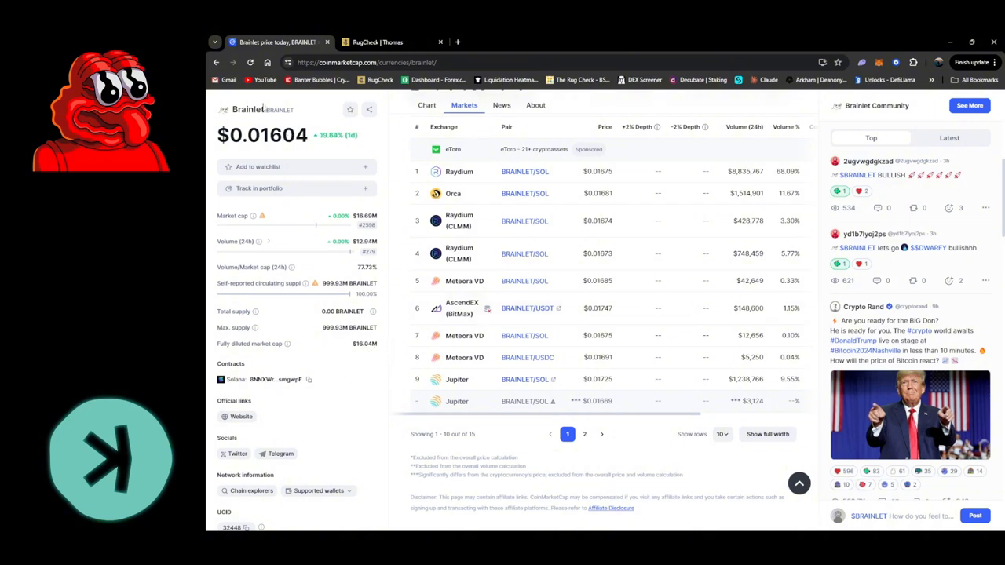
{"action": "mouse_move", "coordinate": [393, 371]}
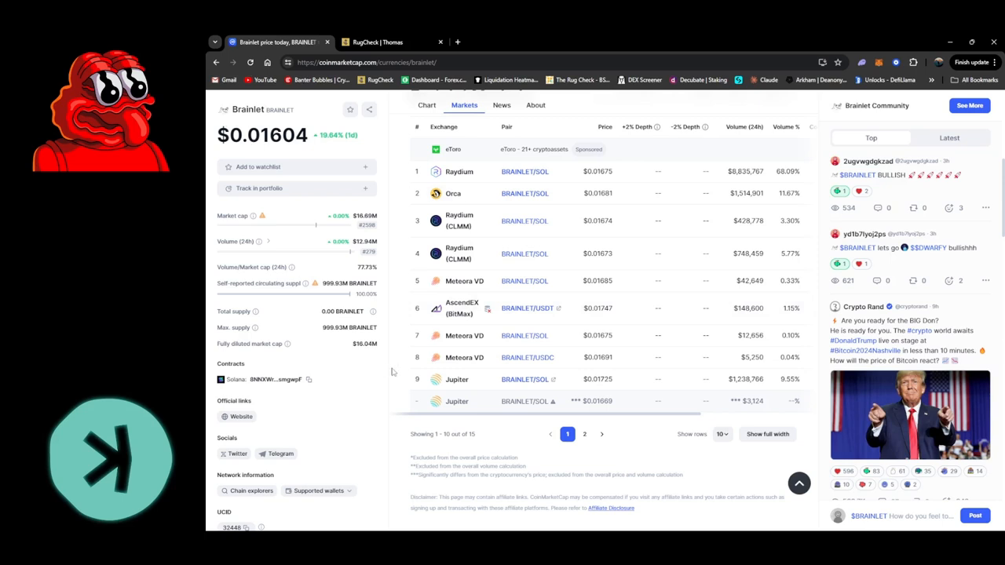
{"action": "mouse_move", "coordinate": [390, 375]}
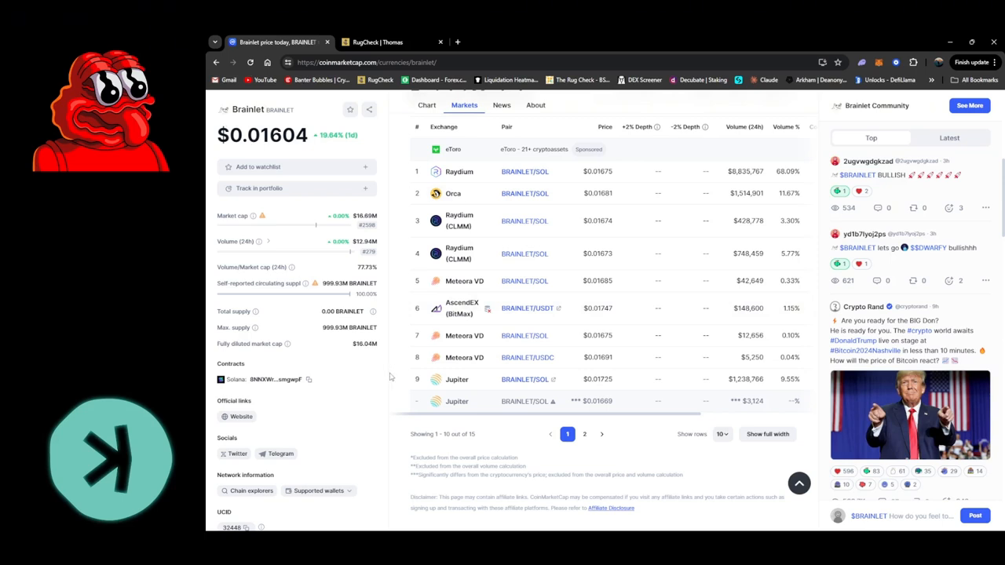
{"action": "mouse_move", "coordinate": [292, 364]}
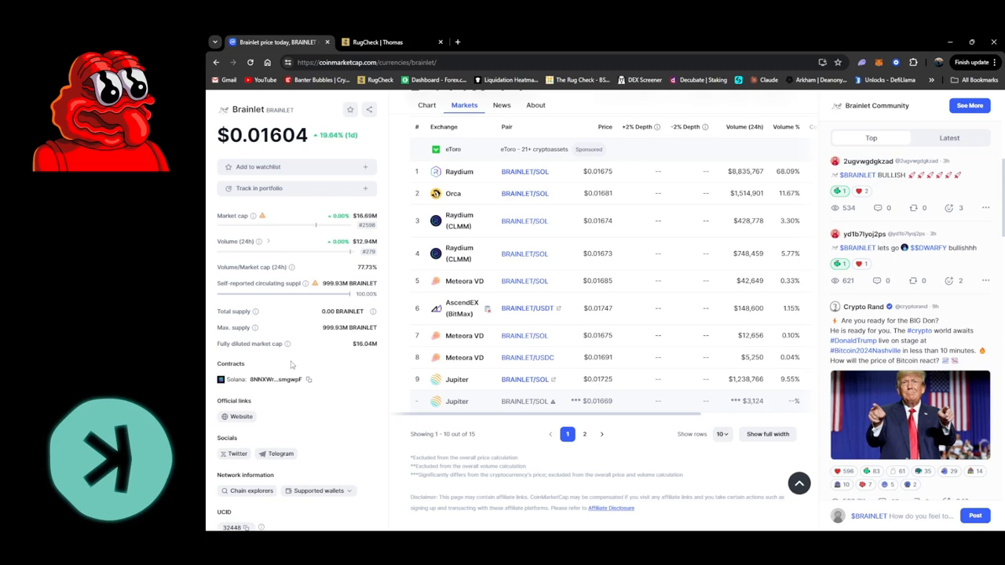
{"action": "mouse_move", "coordinate": [380, 409]}
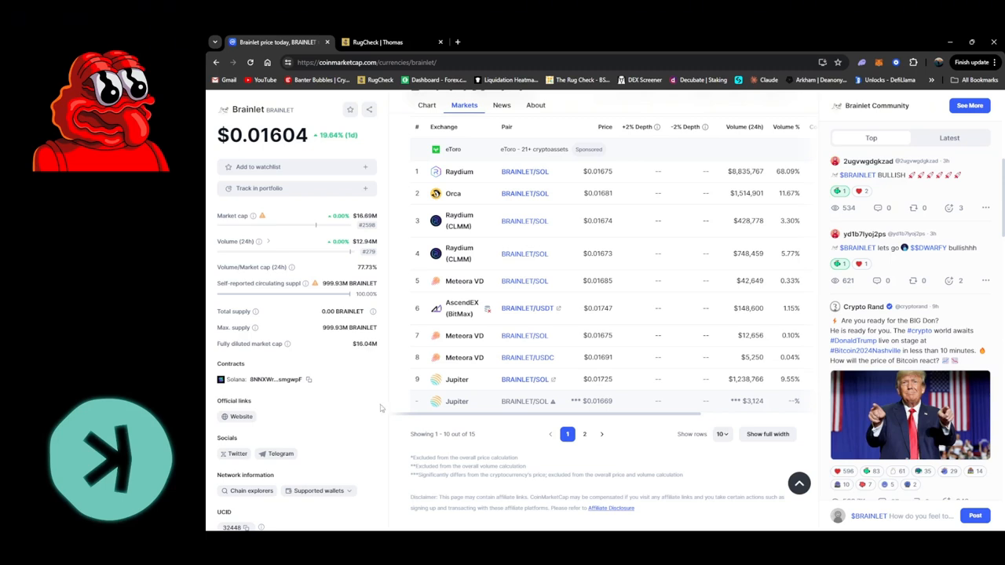
{"action": "mouse_move", "coordinate": [308, 380]}
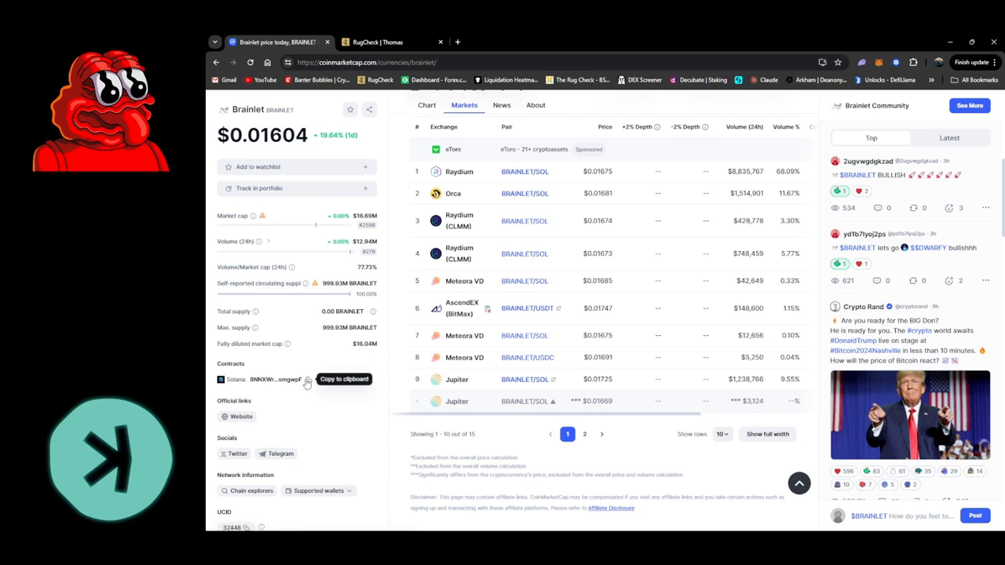
{"action": "left_click", "coordinate": [308, 380]}
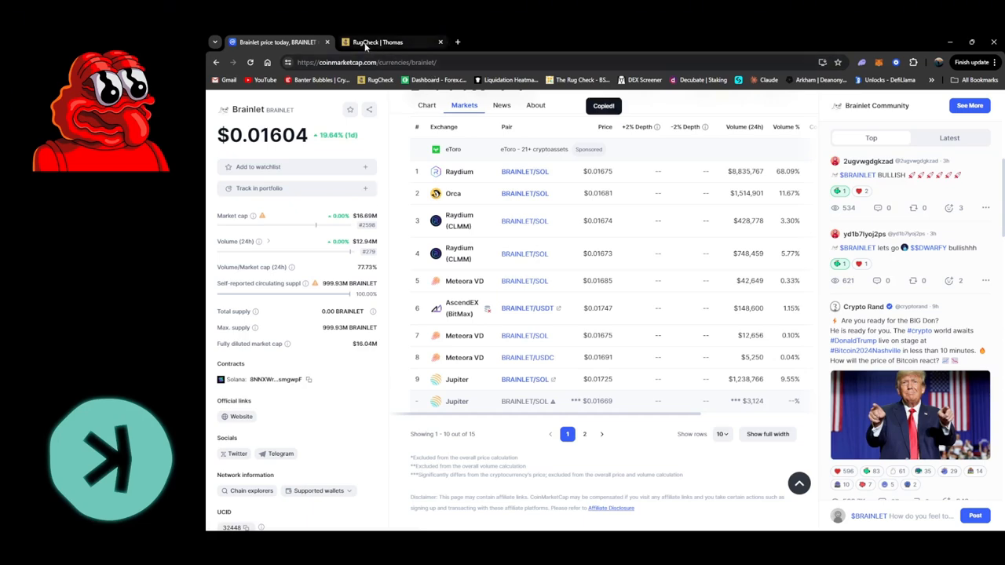
- Run RugCheck on the pasted Brainlet address, see the Good rating, and return to CoinMarketCap
{"action": "left_click", "coordinate": [390, 41]}
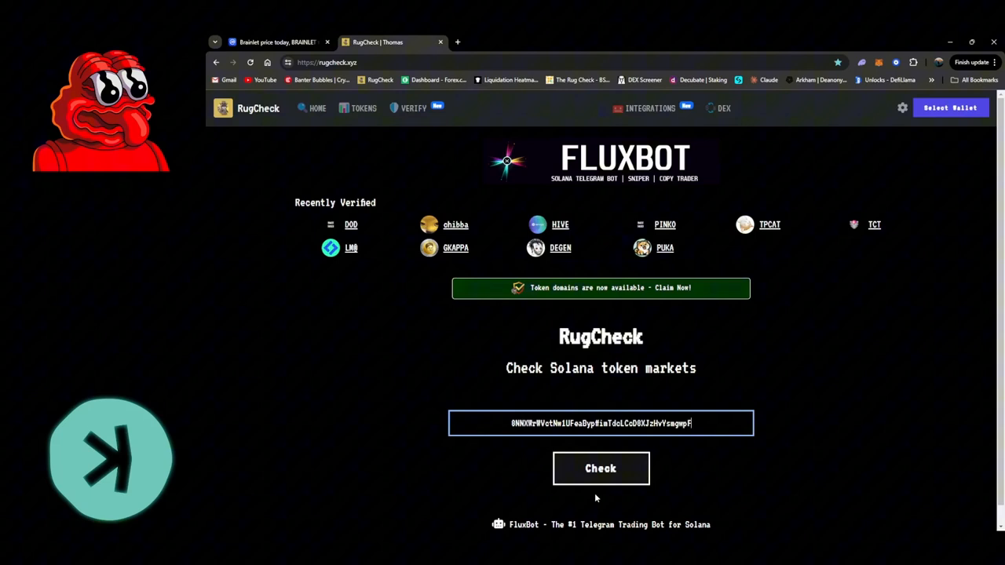
{"action": "left_click", "coordinate": [600, 468]}
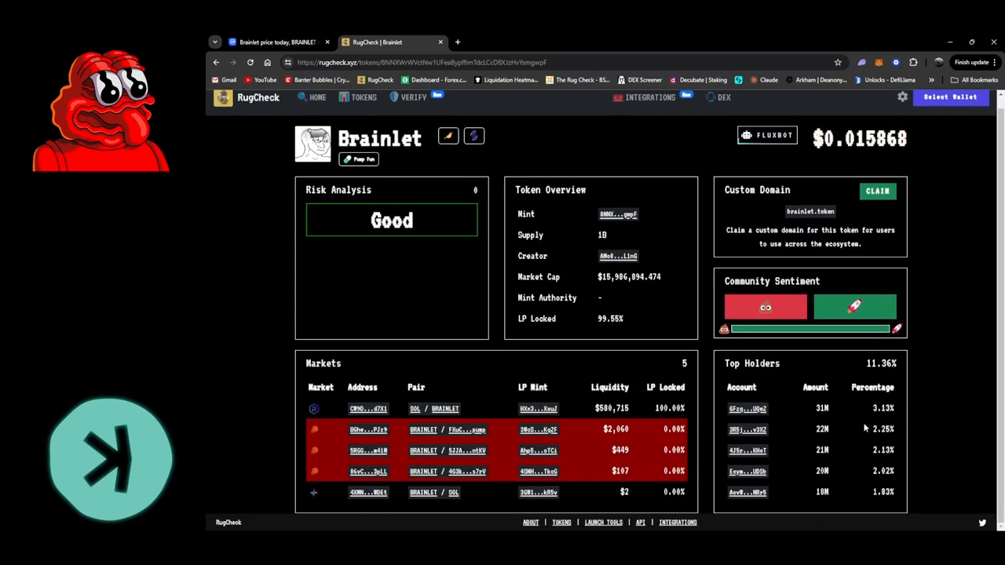
{"action": "mouse_move", "coordinate": [293, 226]}
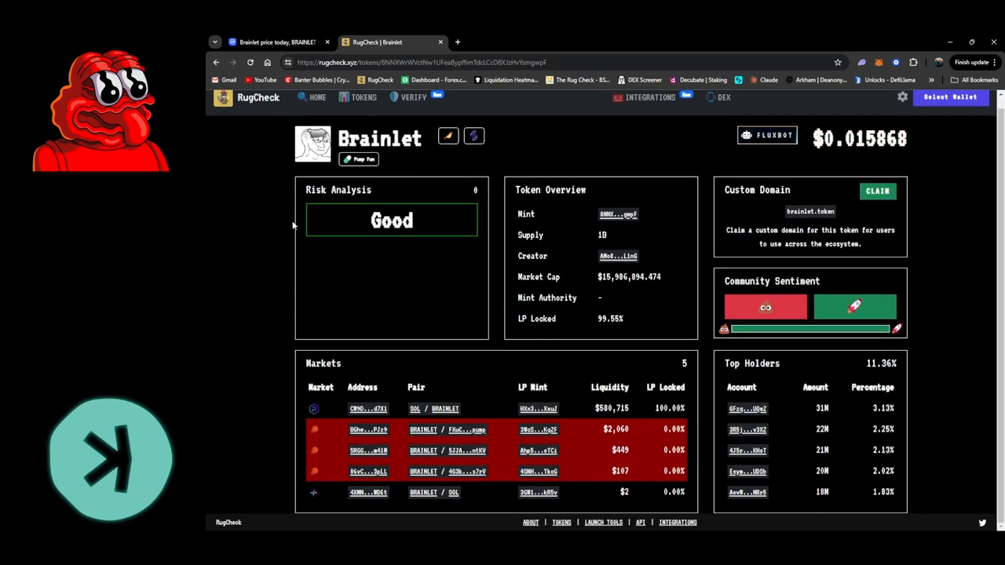
{"action": "left_click", "coordinate": [280, 41]}
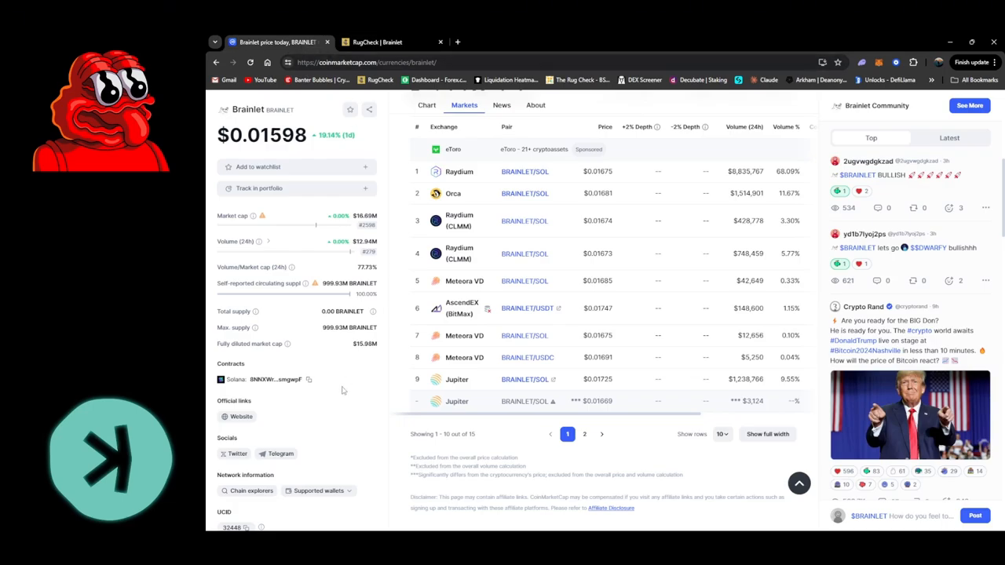
{"action": "mouse_move", "coordinate": [323, 431]}
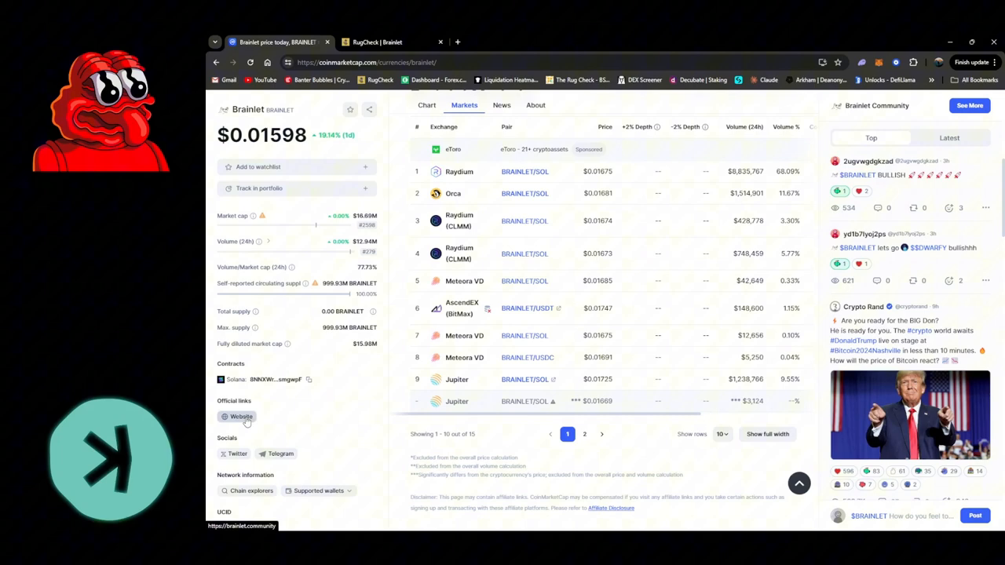
{"action": "left_click", "coordinate": [239, 418]}
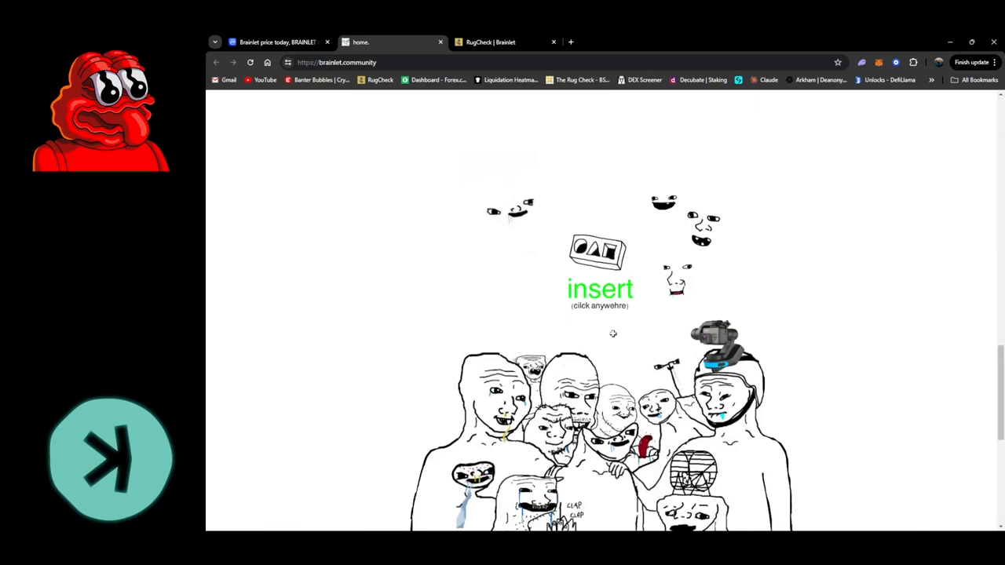
{"action": "left_click", "coordinate": [600, 289]}
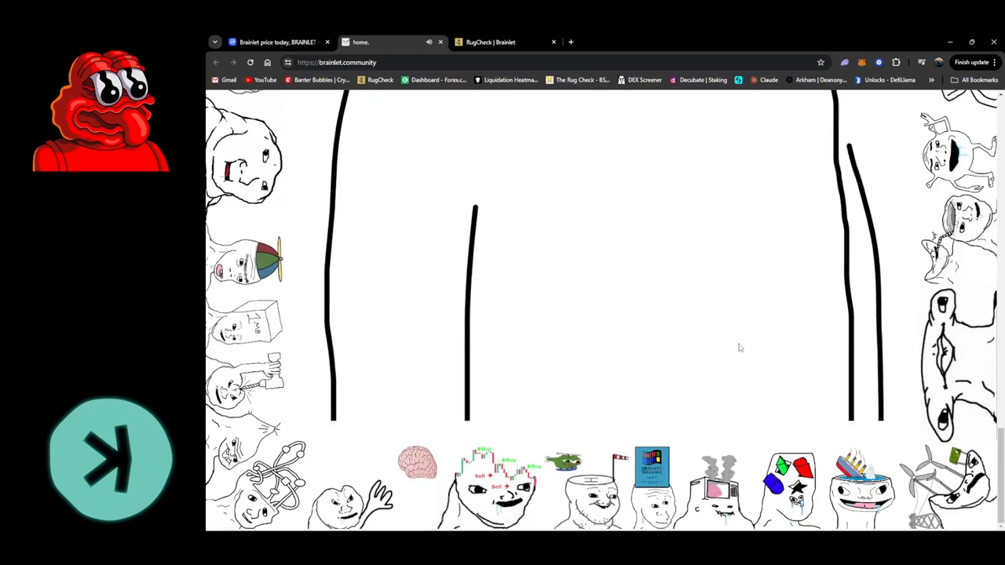
{"action": "scroll", "scroll_direction": "down", "scroll_amount": 3}
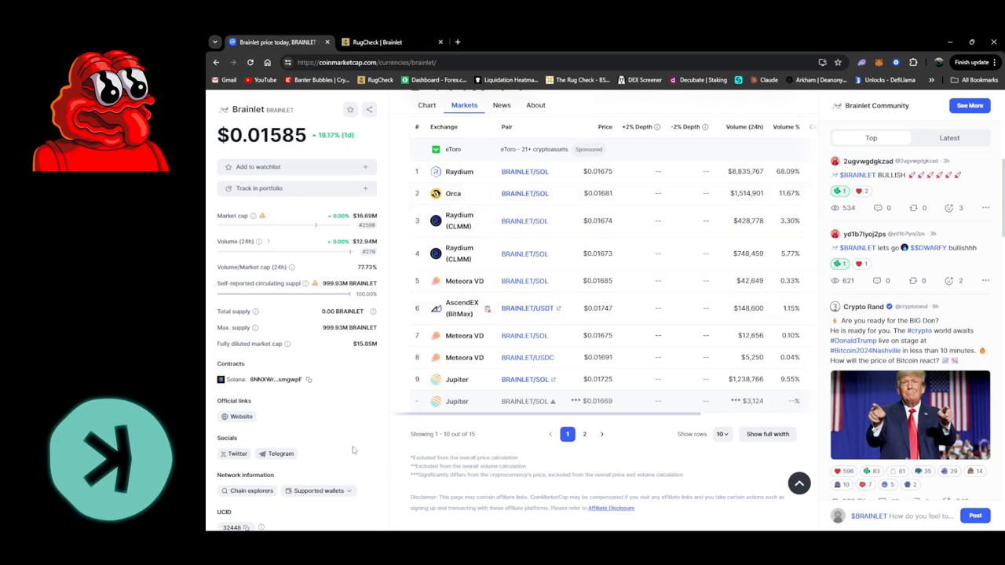
{"action": "mouse_move", "coordinate": [353, 449]}
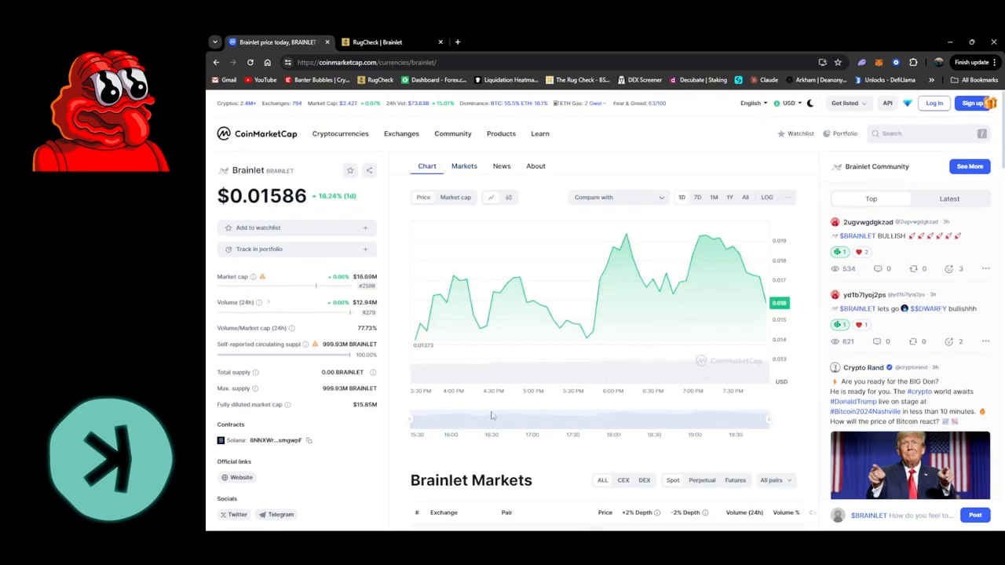
{"action": "scroll", "scroll_direction": "down", "scroll_amount": 3}
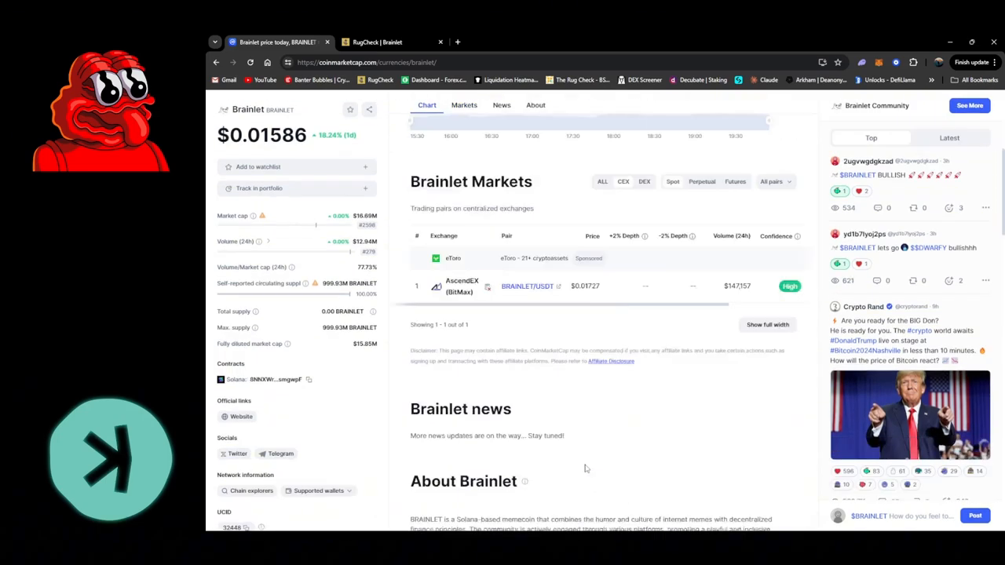
{"action": "scroll", "scroll_direction": "down", "scroll_amount": 3}
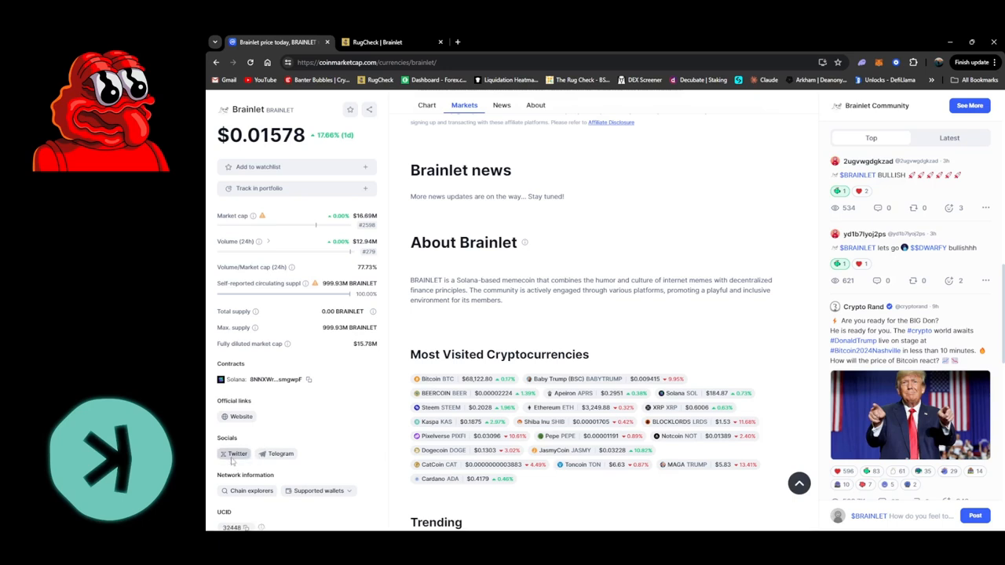
- Follow the brainlet X account, scroll its recent posts, and return to the CoinMarketCap page
{"action": "left_click", "coordinate": [234, 452]}
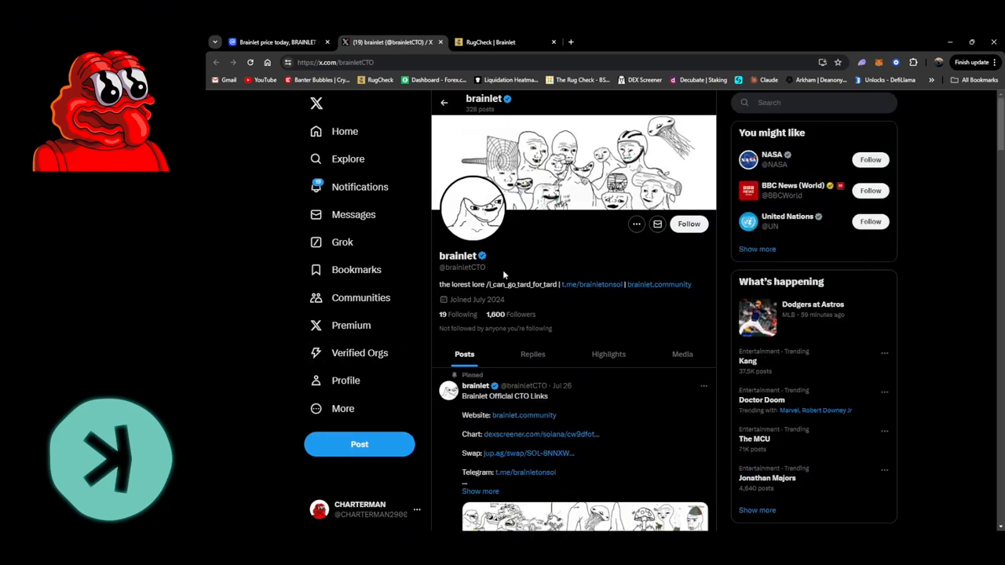
{"action": "mouse_move", "coordinate": [565, 324]}
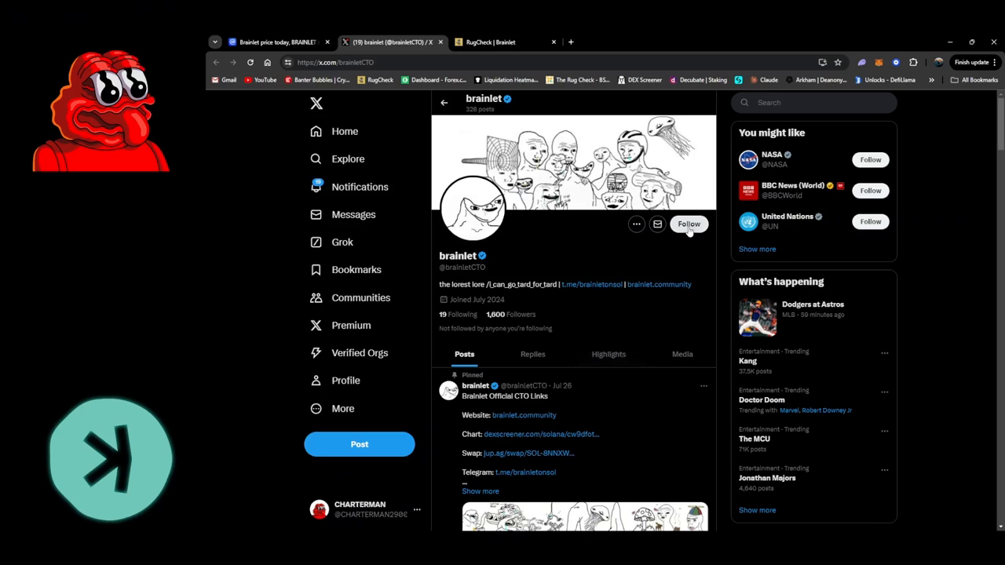
{"action": "left_click", "coordinate": [688, 223]}
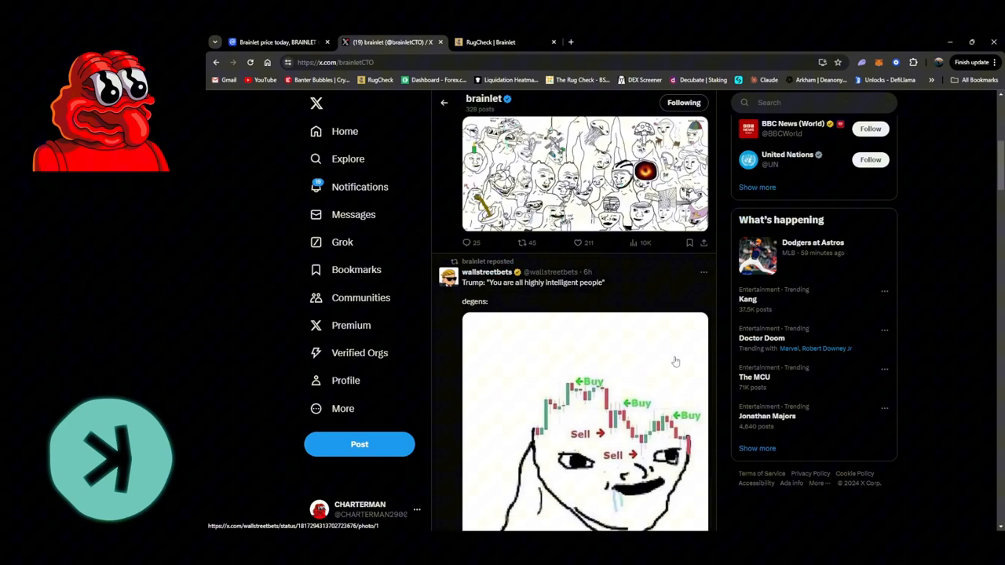
{"action": "scroll", "scroll_direction": "down", "scroll_amount": 3}
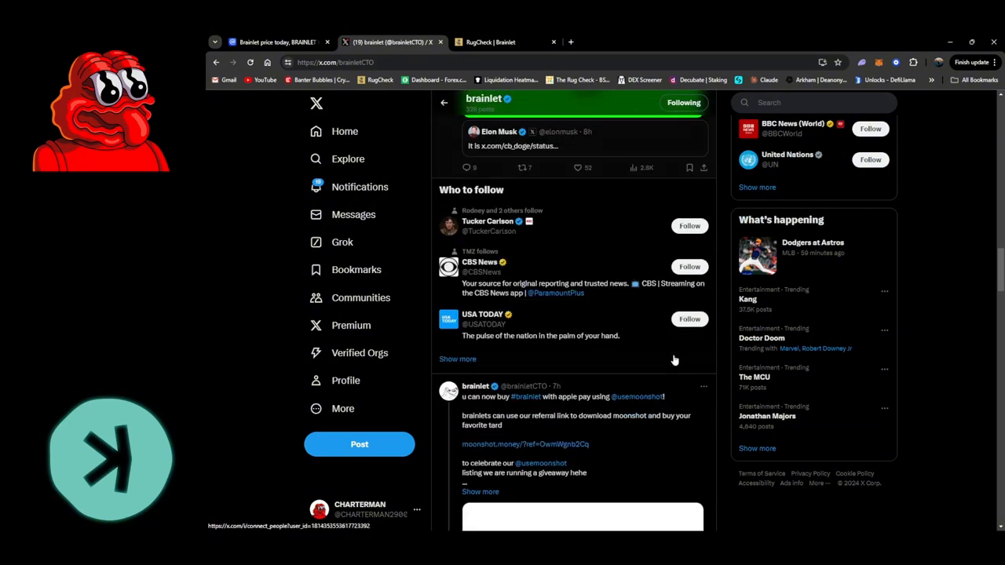
{"action": "scroll", "scroll_direction": "down", "scroll_amount": 3}
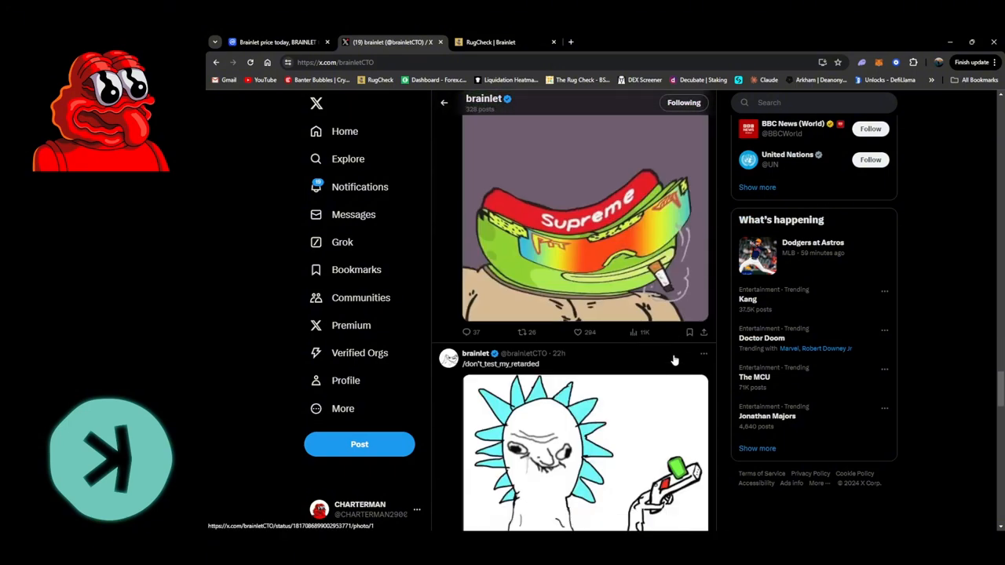
{"action": "scroll", "scroll_direction": "down", "scroll_amount": 3}
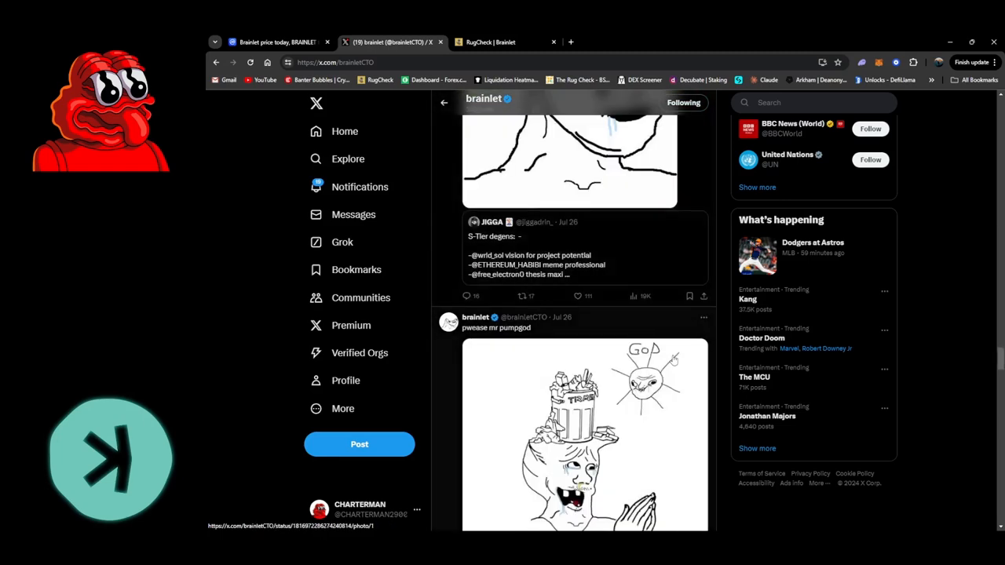
{"action": "scroll", "scroll_direction": "down", "scroll_amount": 3}
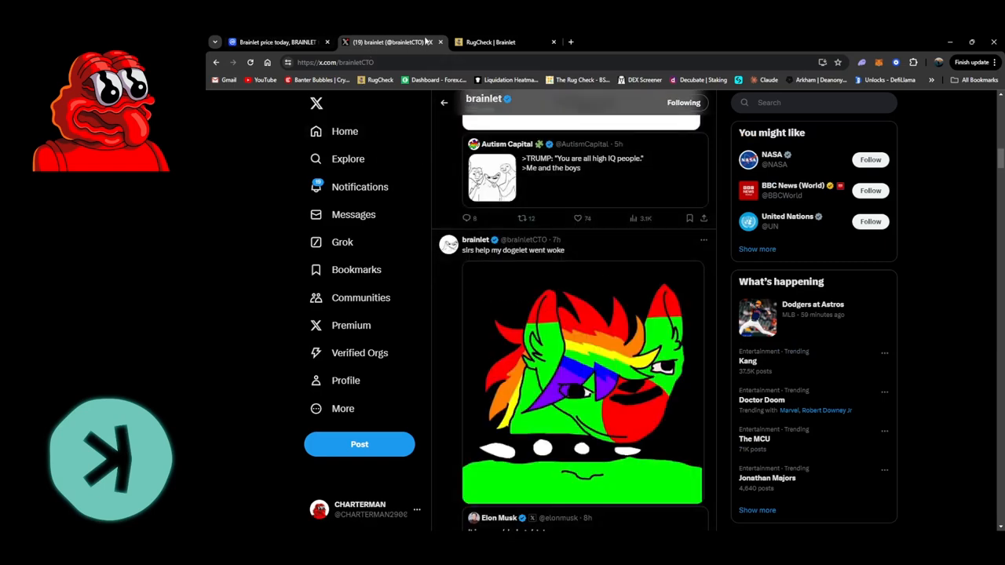
{"action": "left_click", "coordinate": [280, 41]}
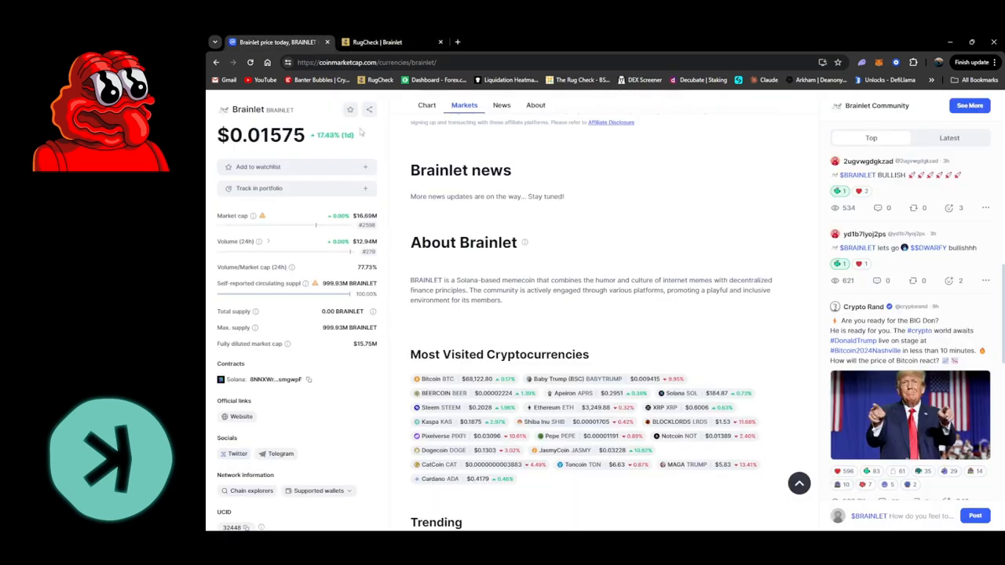
- Copy Brainlet's contract address and search it on DEX Screener in a new tab
{"action": "left_click", "coordinate": [308, 378]}
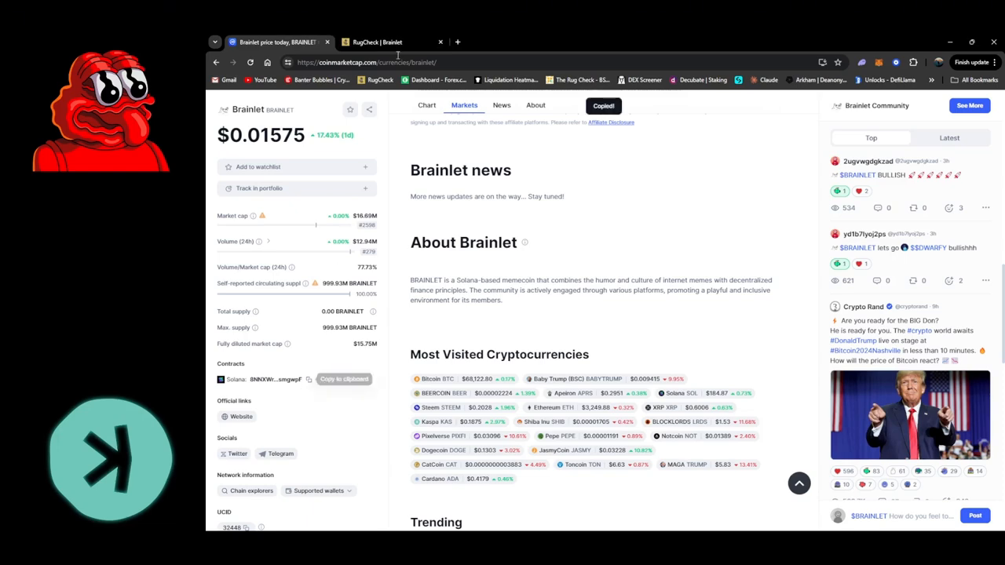
{"action": "left_click", "coordinate": [462, 41]}
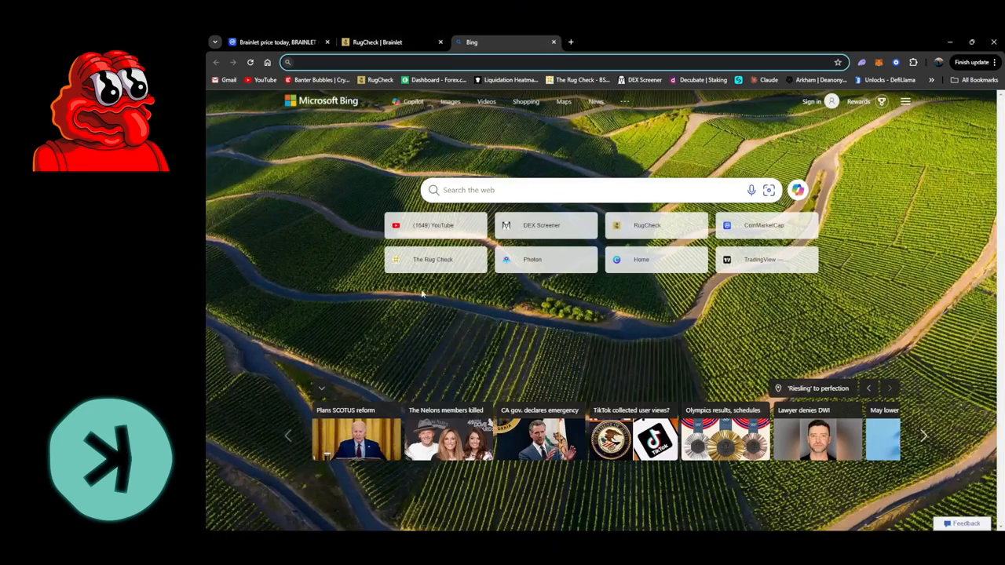
{"action": "left_click", "coordinate": [545, 227]}
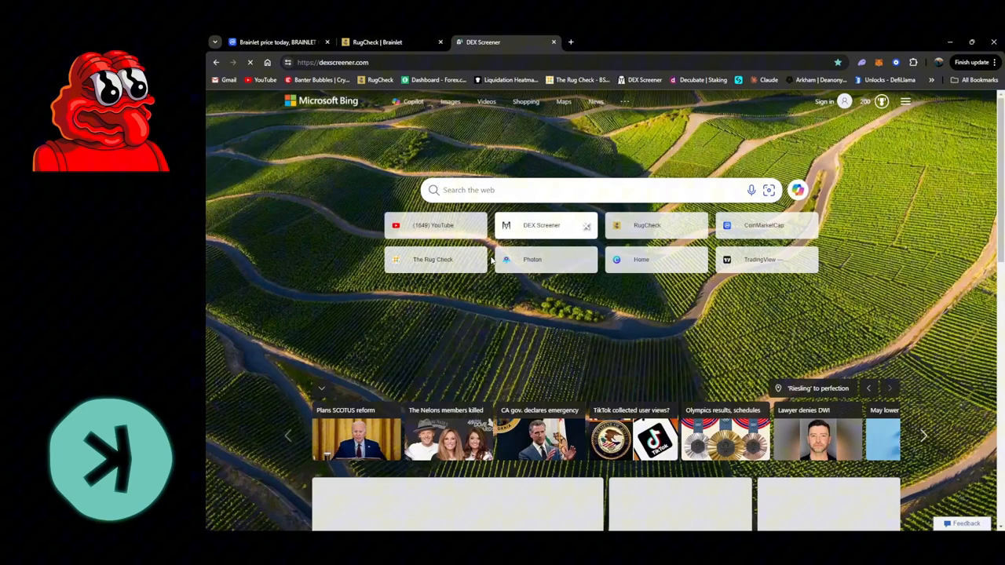
{"action": "left_click", "coordinate": [545, 226]}
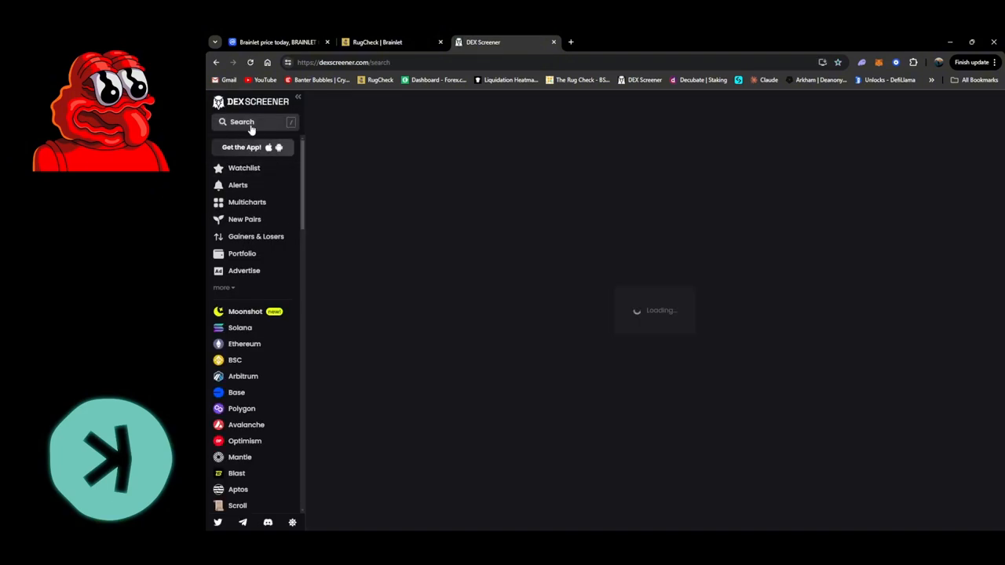
{"action": "right_click", "coordinate": [448, 132]}
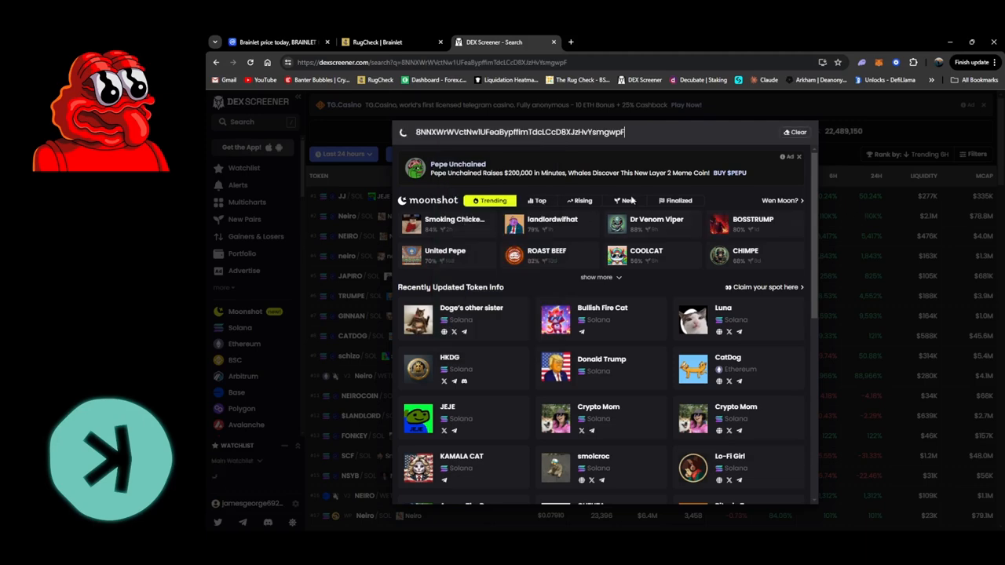
{"action": "key", "text": "Enter"}
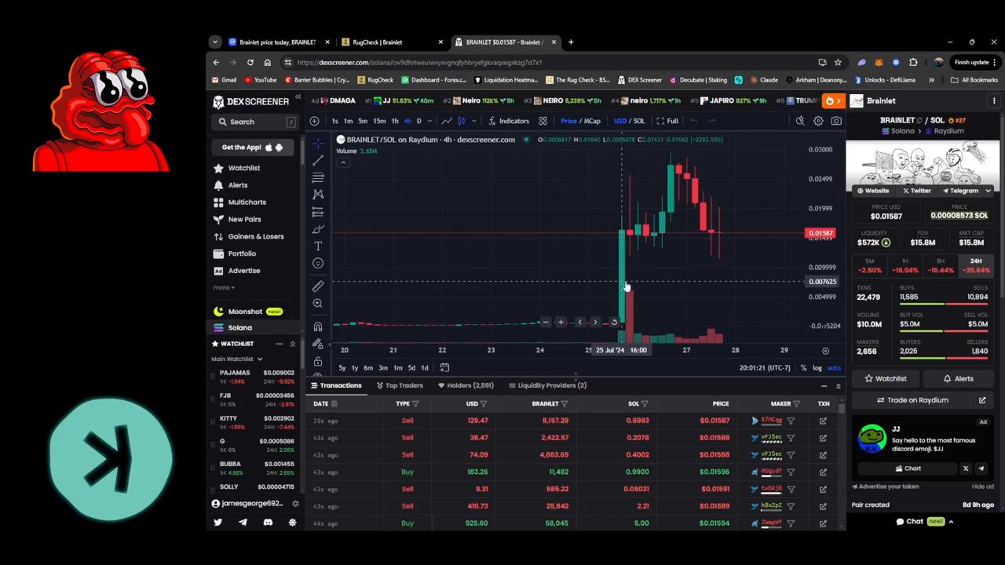
{"action": "mouse_move", "coordinate": [663, 201]}
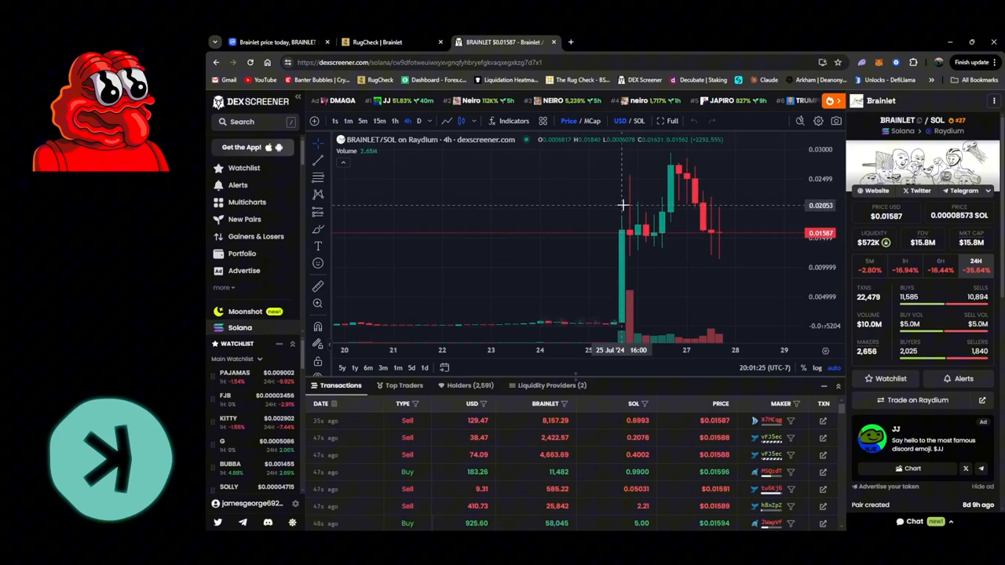
{"action": "mouse_move", "coordinate": [672, 170]}
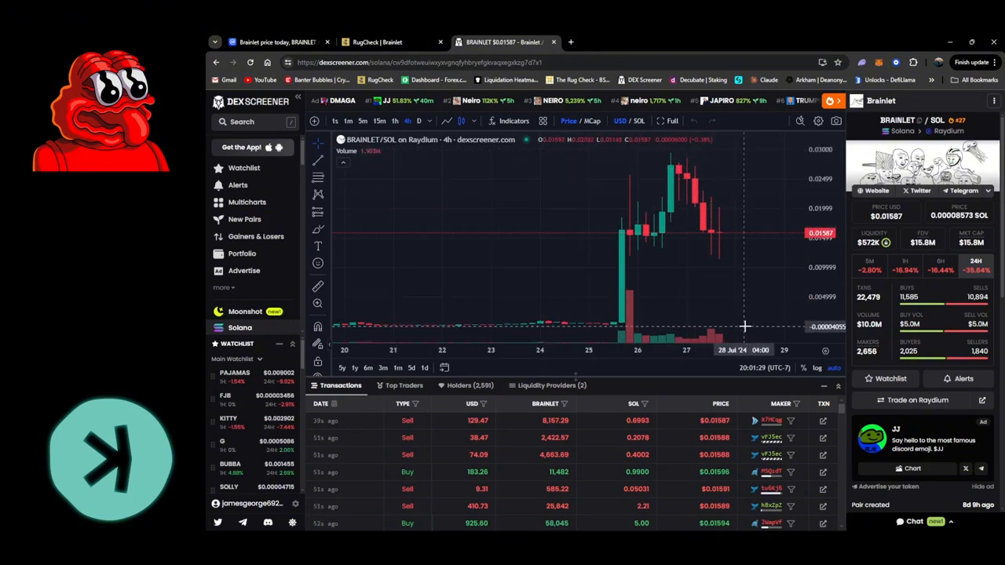
{"action": "mouse_move", "coordinate": [743, 325]}
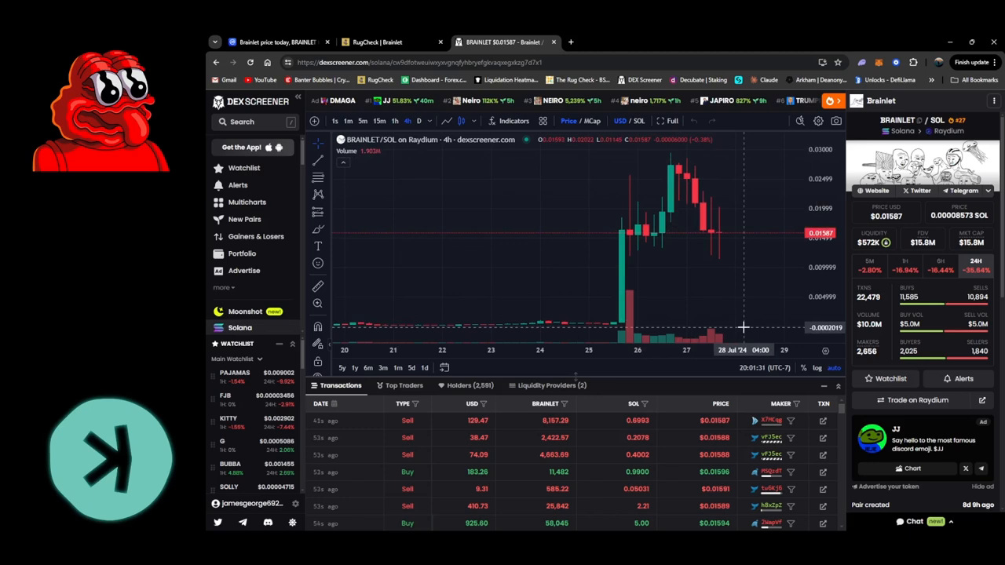
{"action": "mouse_move", "coordinate": [775, 164]}
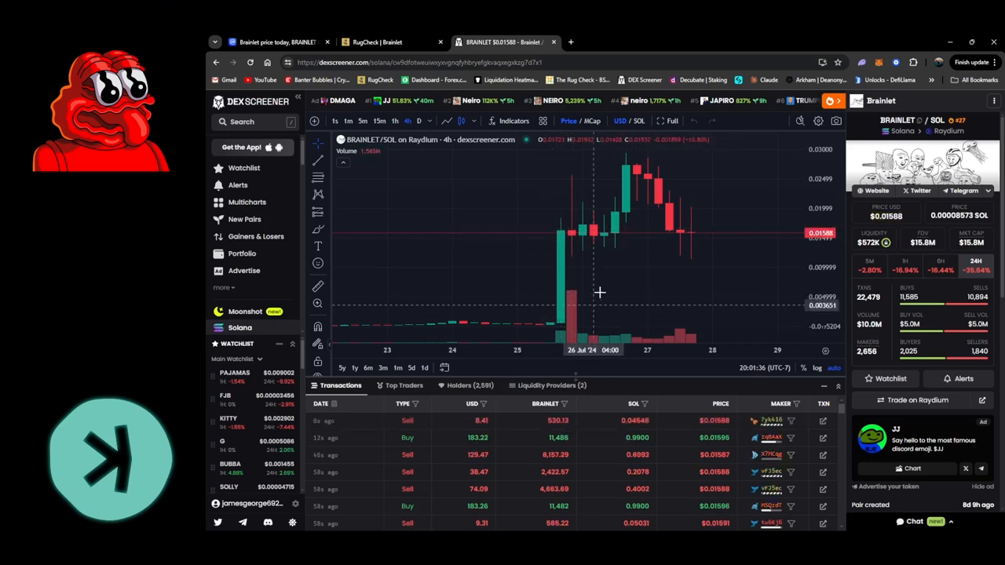
{"action": "mouse_move", "coordinate": [705, 267]}
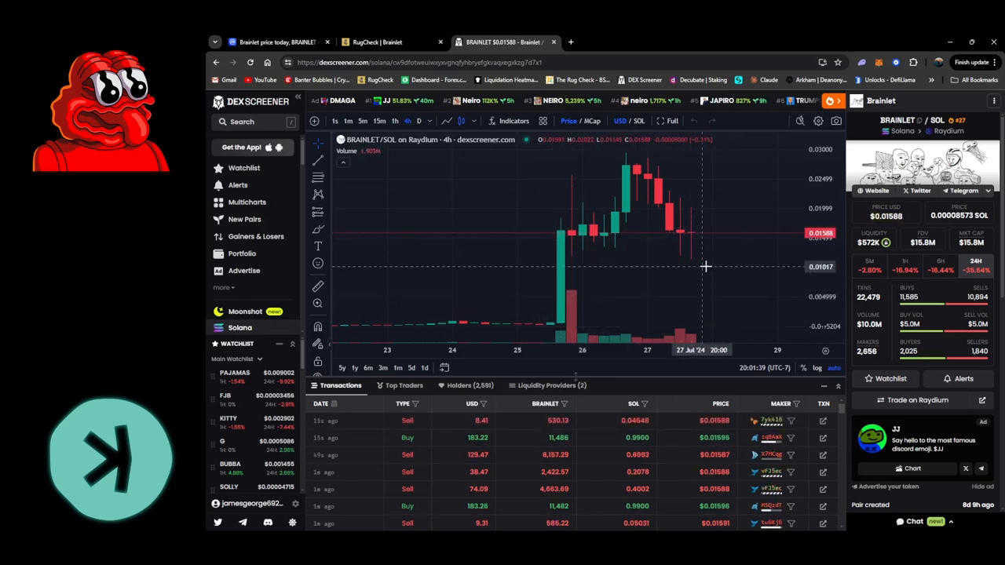
{"action": "mouse_move", "coordinate": [733, 192]}
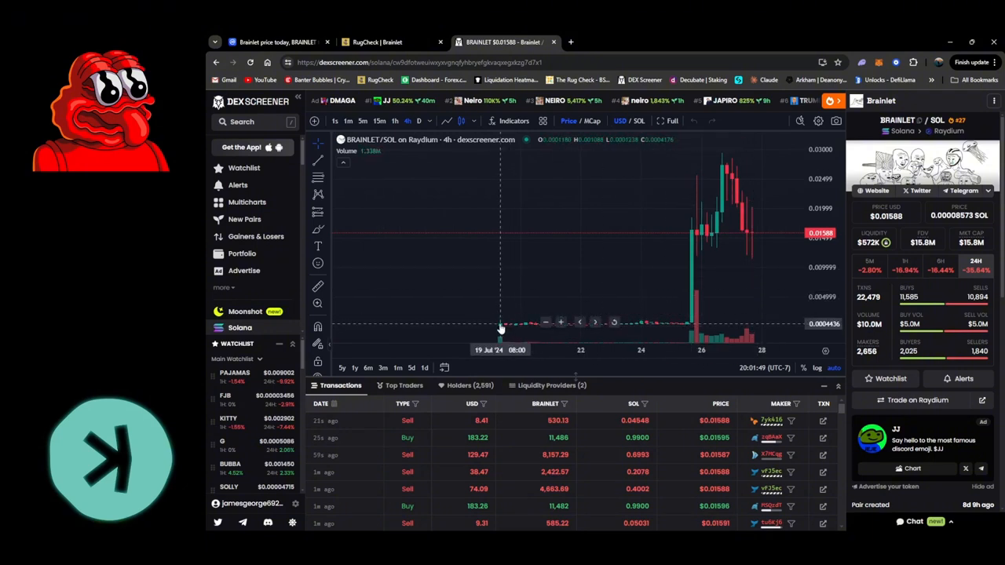
{"action": "mouse_move", "coordinate": [644, 326]}
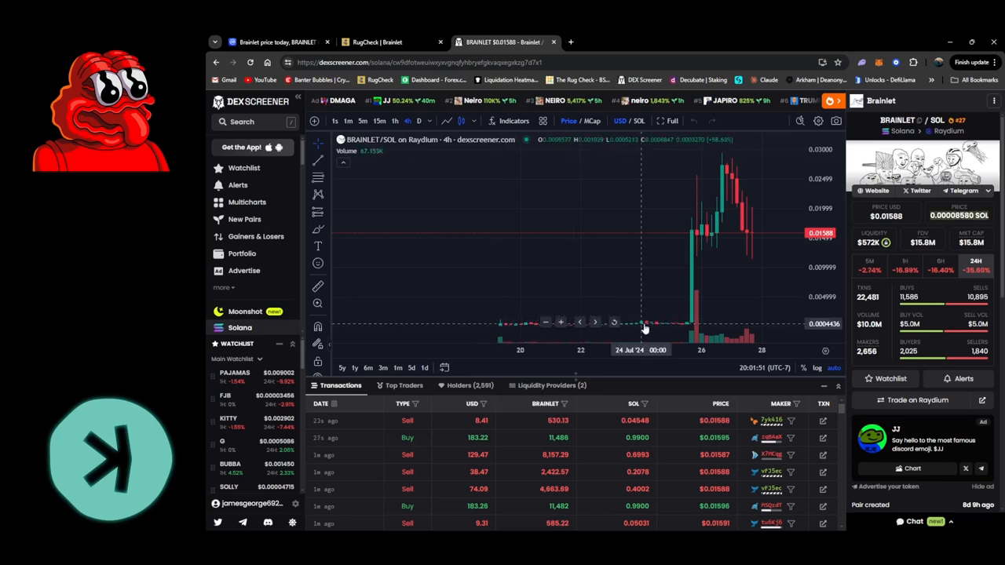
{"action": "mouse_move", "coordinate": [690, 325]}
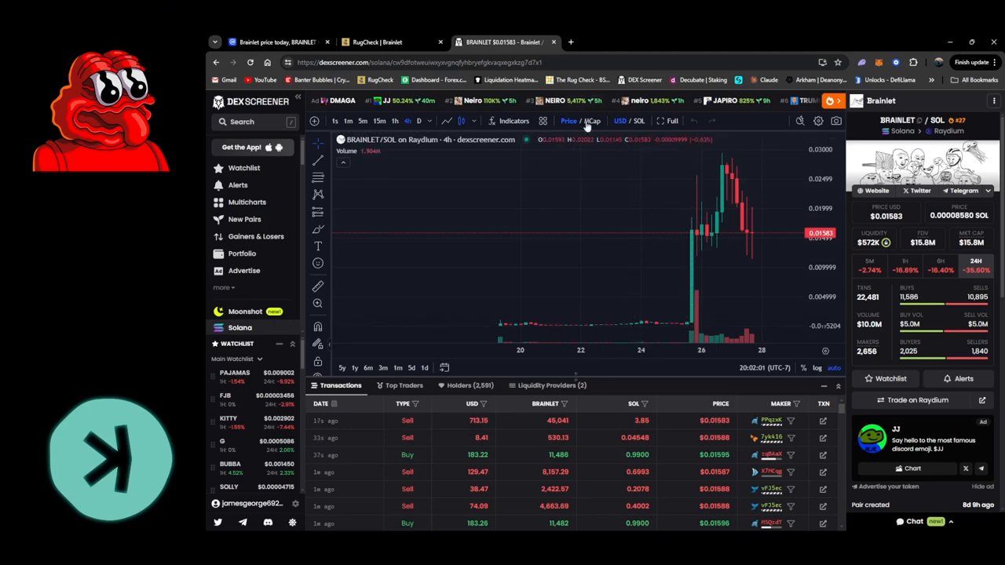
- Switch the BRAINLET/SOL chart to plot market cap instead of price
{"action": "left_click", "coordinate": [593, 119]}
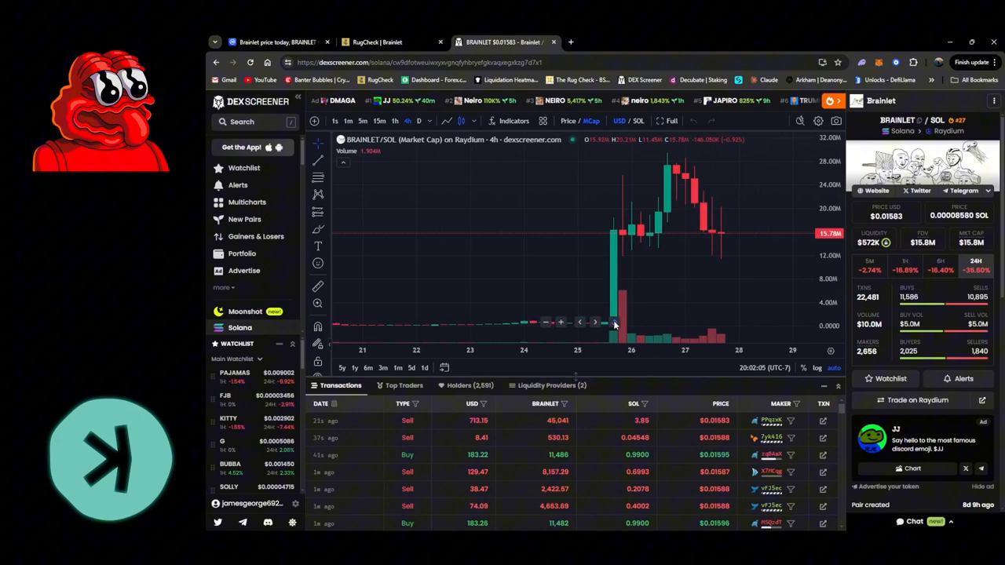
{"action": "mouse_move", "coordinate": [605, 325]}
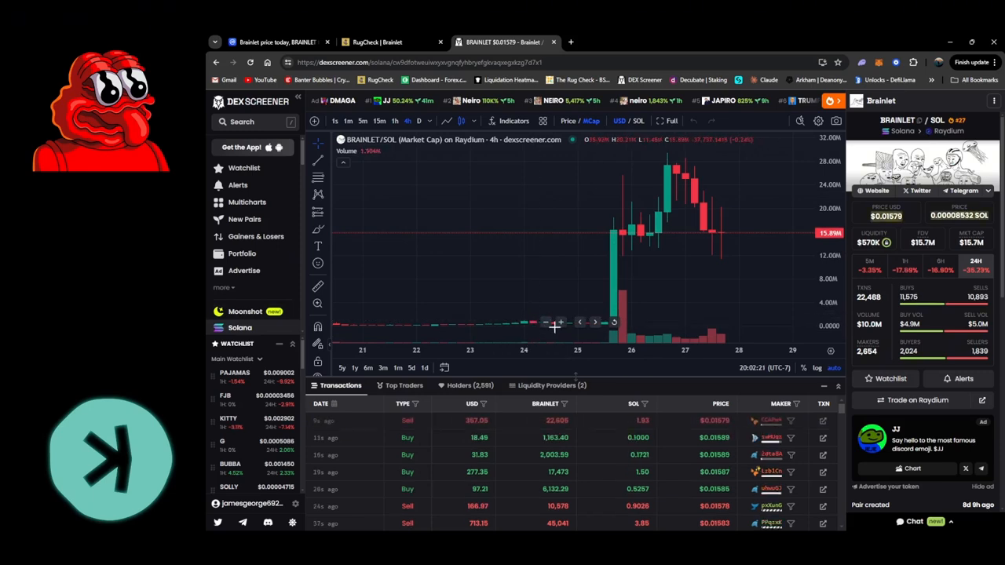
{"action": "mouse_move", "coordinate": [746, 295]}
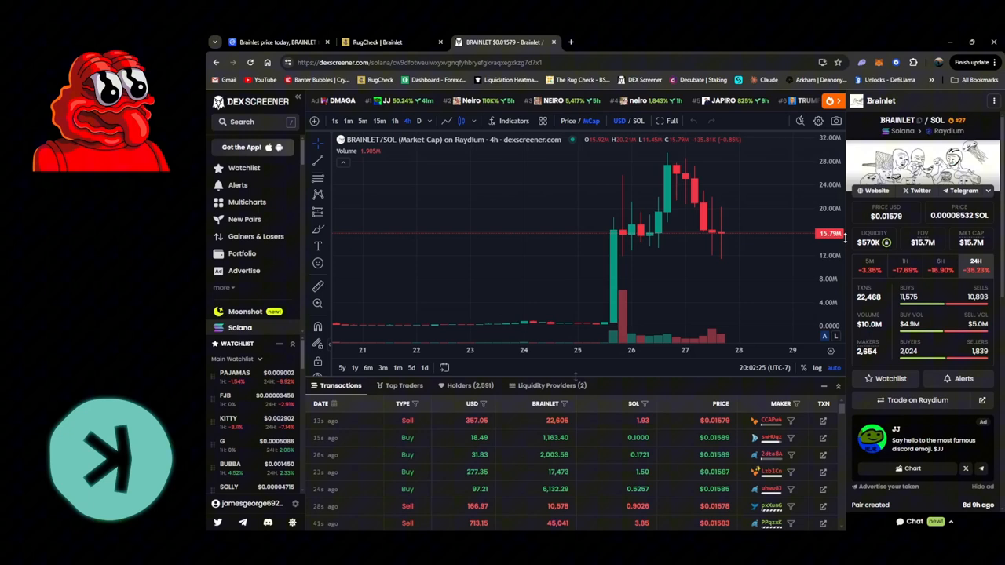
{"action": "mouse_move", "coordinate": [886, 245]}
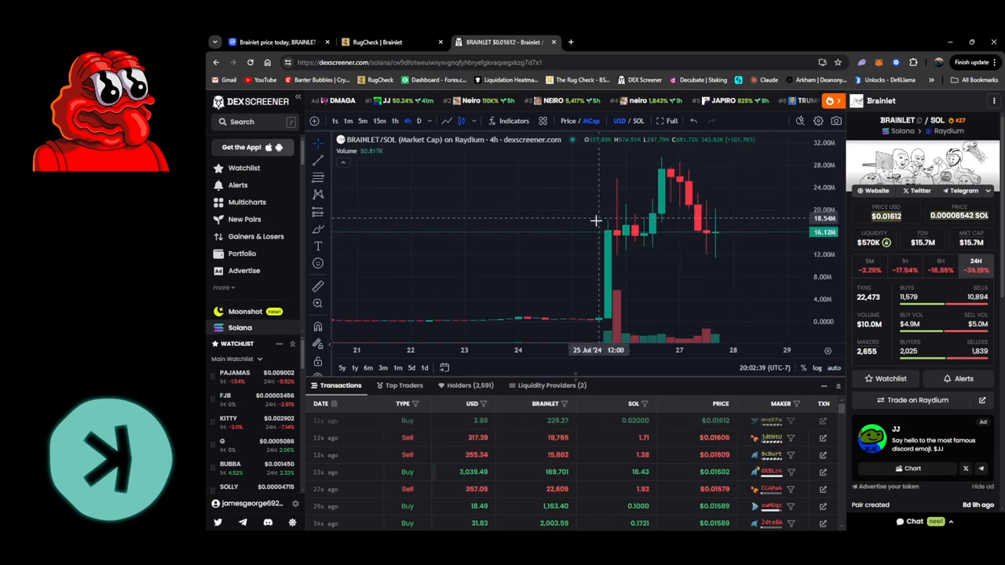
{"action": "mouse_move", "coordinate": [583, 214]}
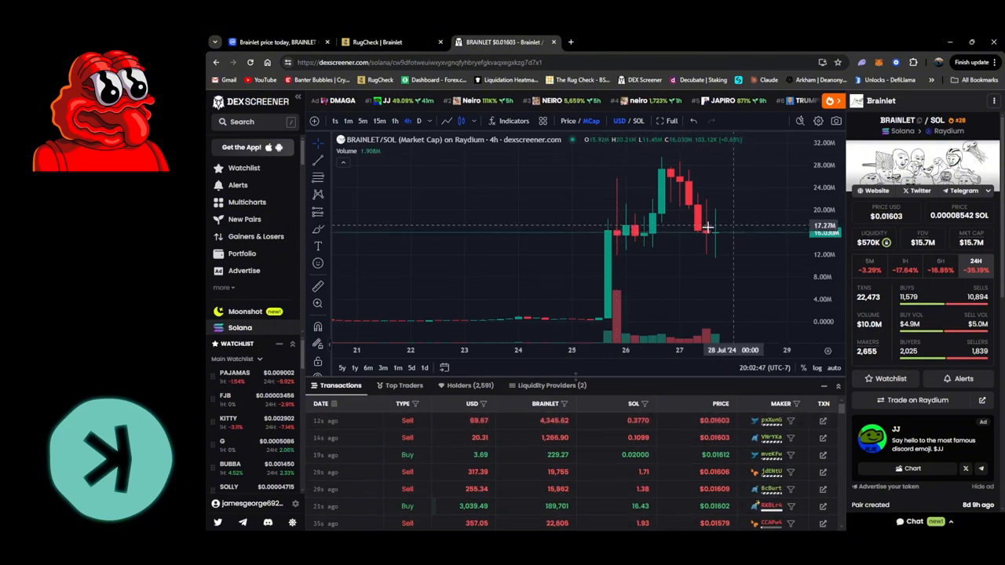
{"action": "mouse_move", "coordinate": [751, 237]}
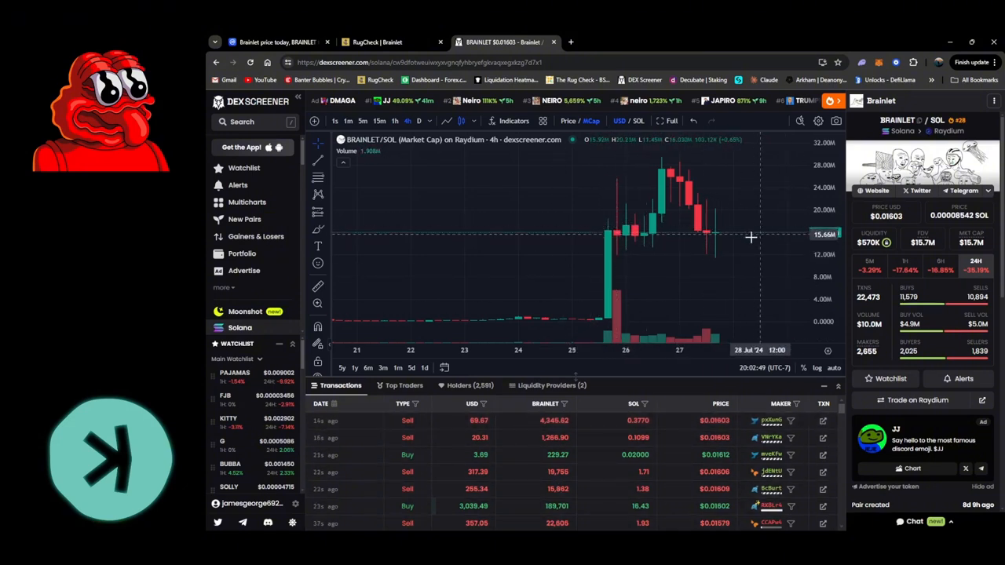
{"action": "mouse_move", "coordinate": [717, 316]}
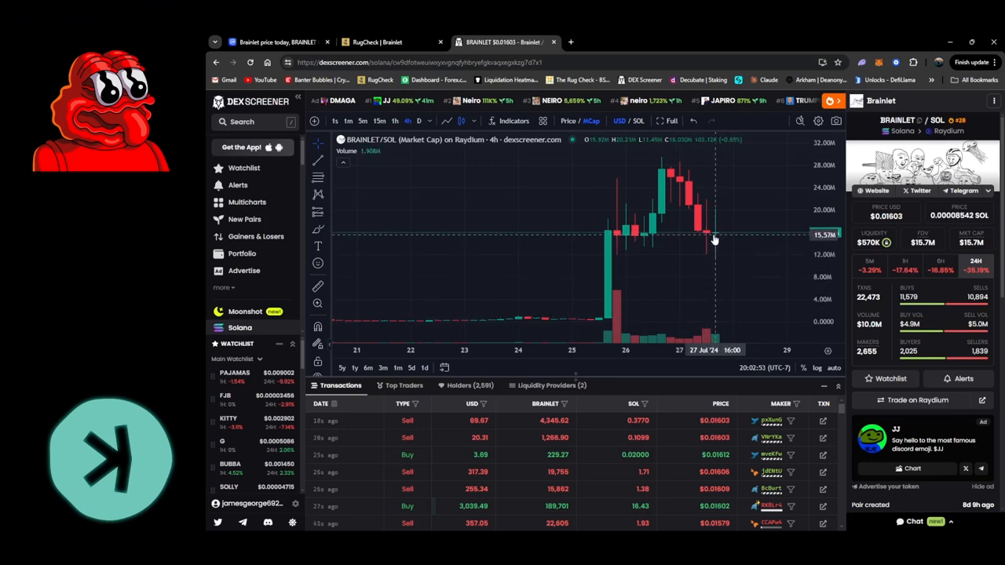
{"action": "mouse_move", "coordinate": [726, 254]}
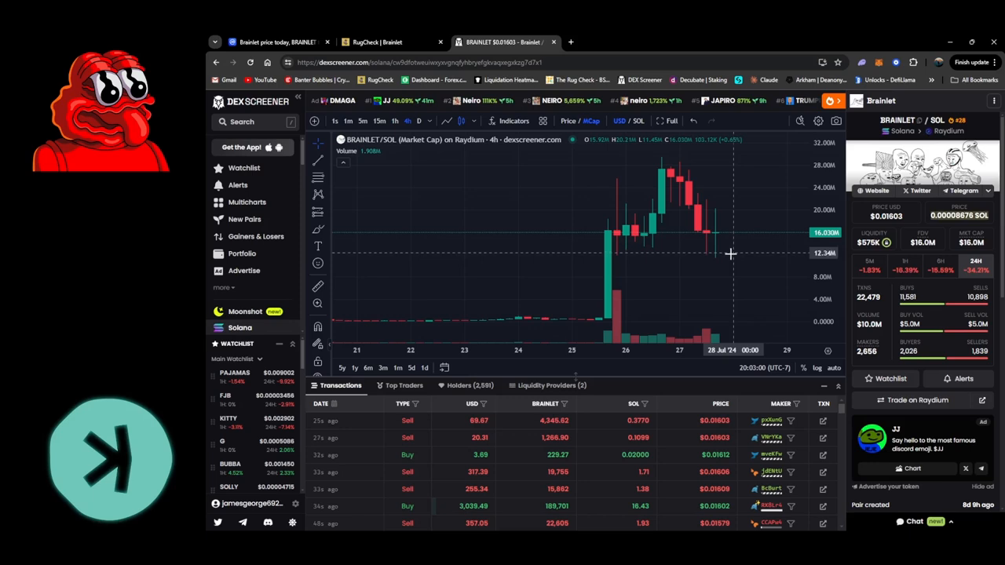
{"action": "mouse_move", "coordinate": [717, 258]}
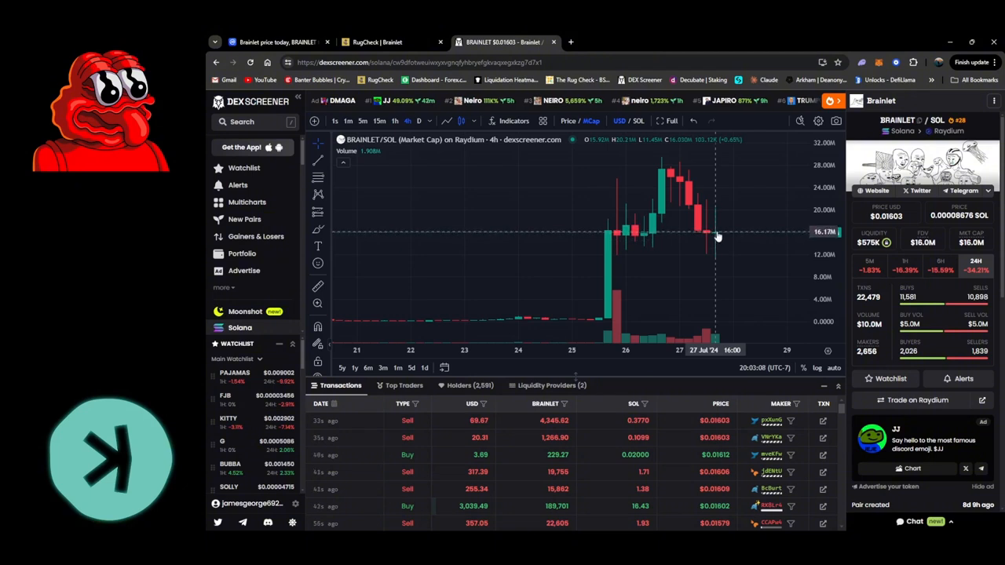
{"action": "mouse_move", "coordinate": [724, 239]}
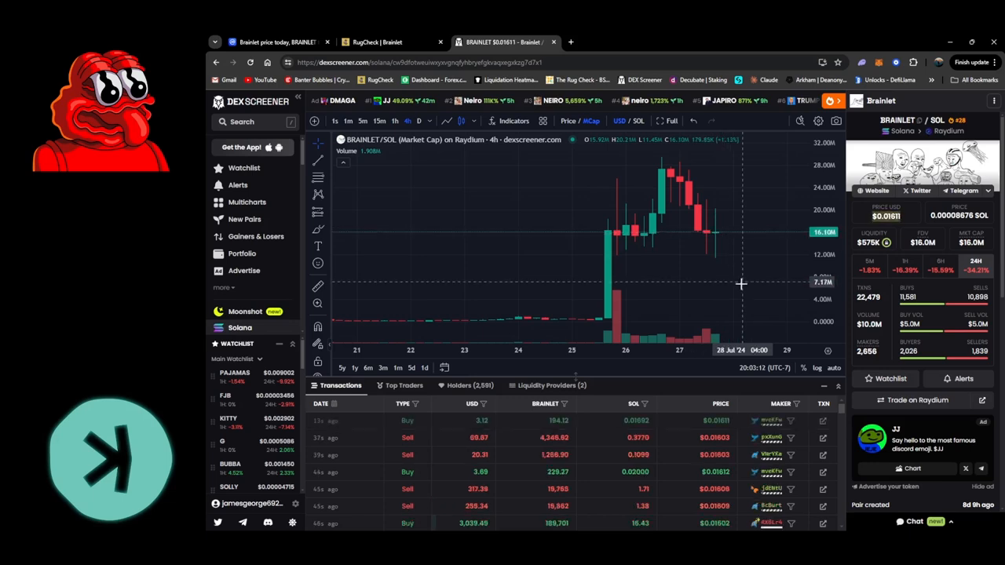
{"action": "mouse_move", "coordinate": [730, 311]}
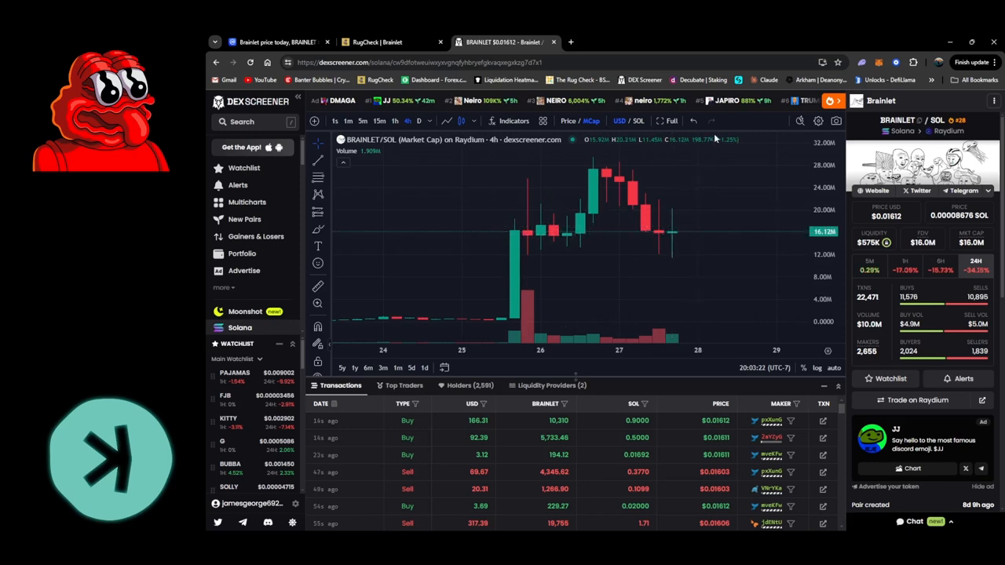
{"action": "mouse_move", "coordinate": [660, 212]}
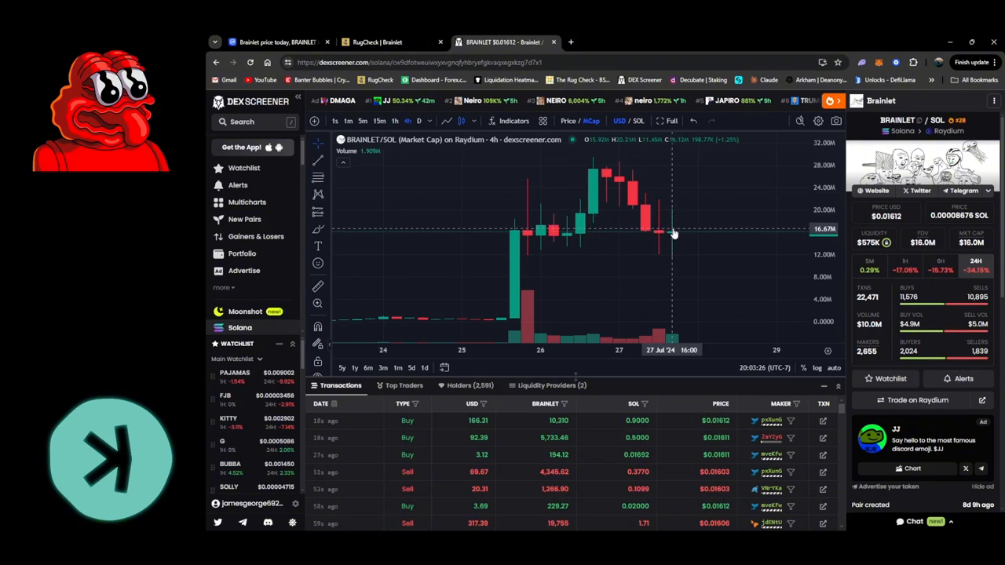
{"action": "mouse_move", "coordinate": [682, 228]}
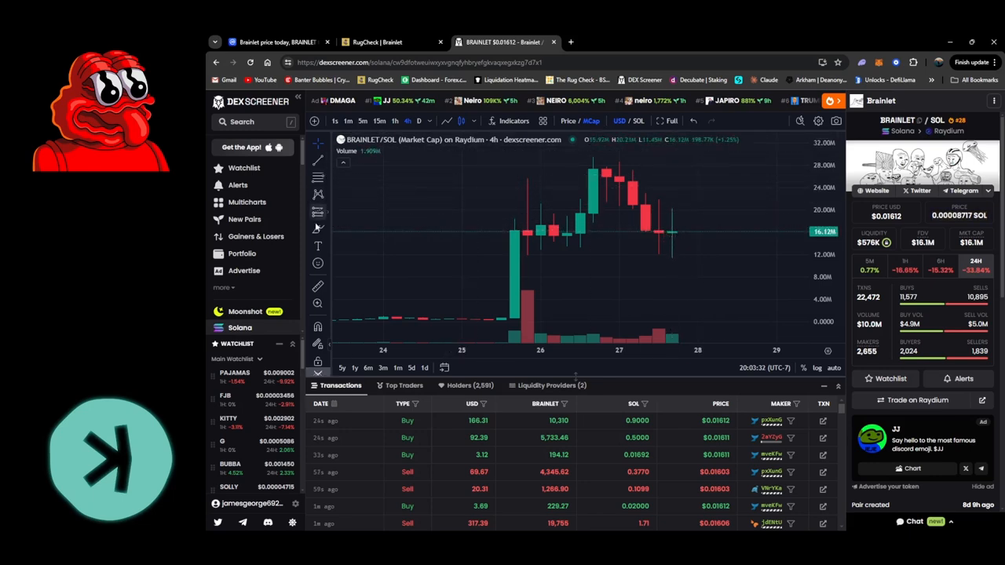
{"action": "mouse_move", "coordinate": [647, 230]}
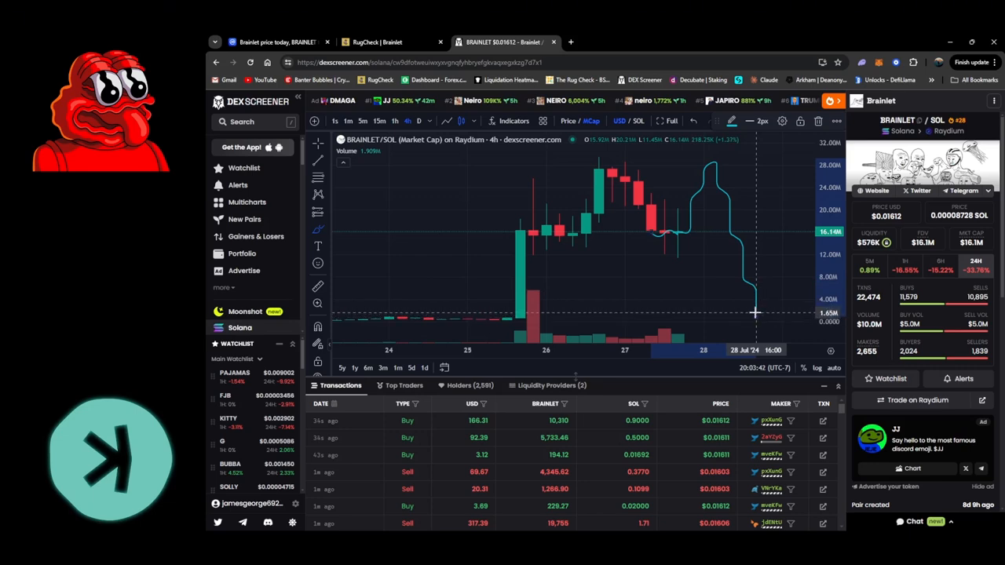
{"action": "mouse_move", "coordinate": [760, 307]}
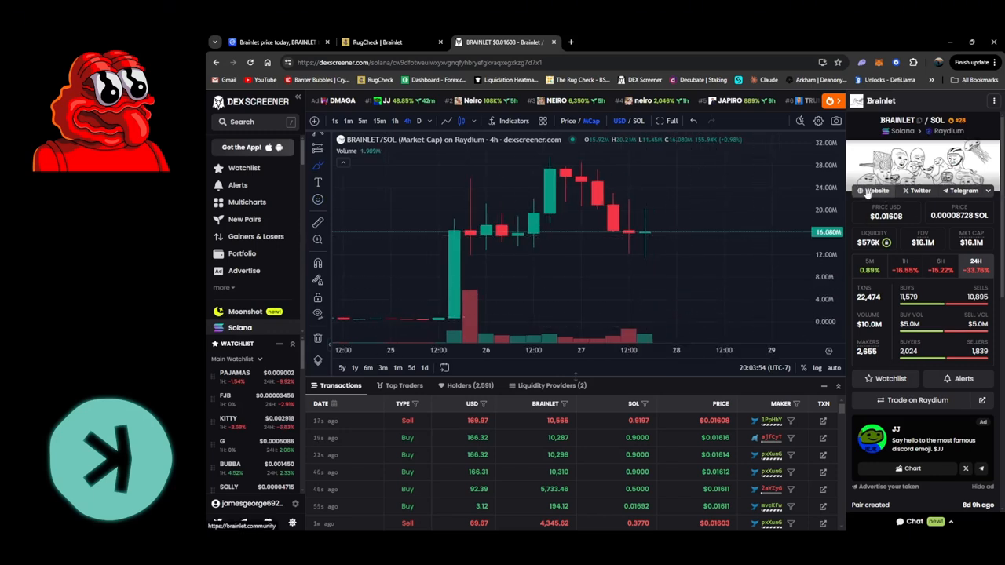
{"action": "mouse_move", "coordinate": [669, 226]}
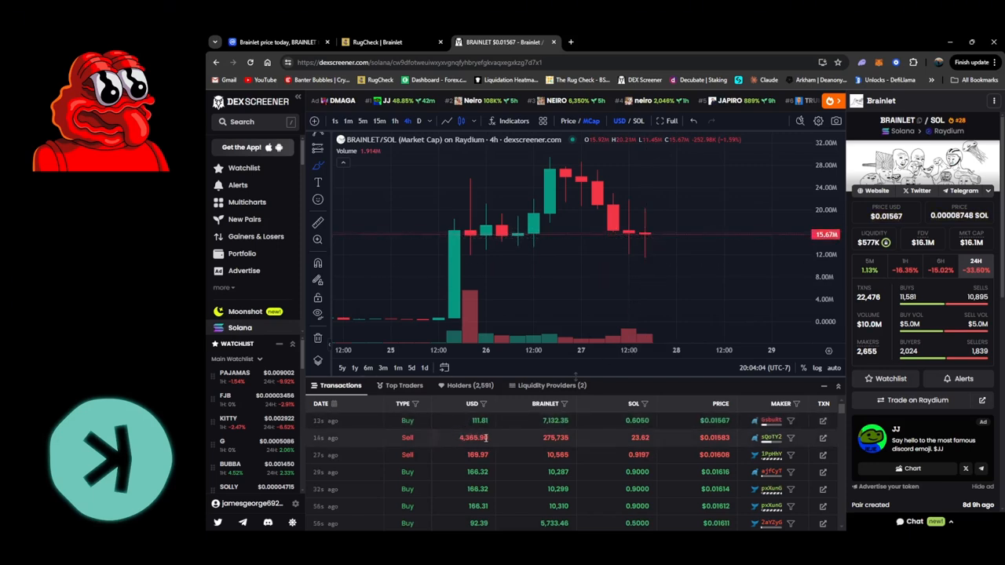
{"action": "mouse_move", "coordinate": [647, 234]}
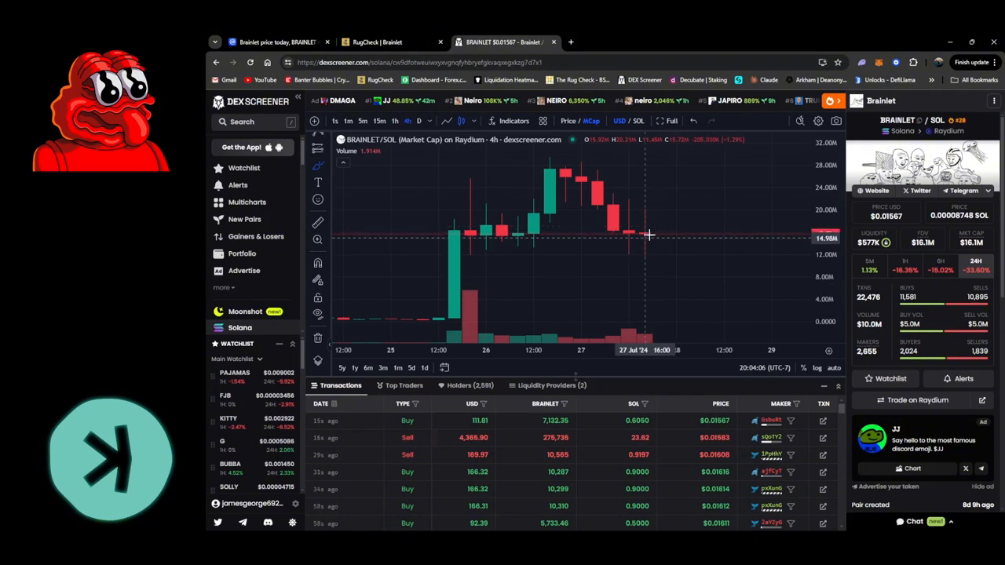
{"action": "mouse_move", "coordinate": [691, 300]}
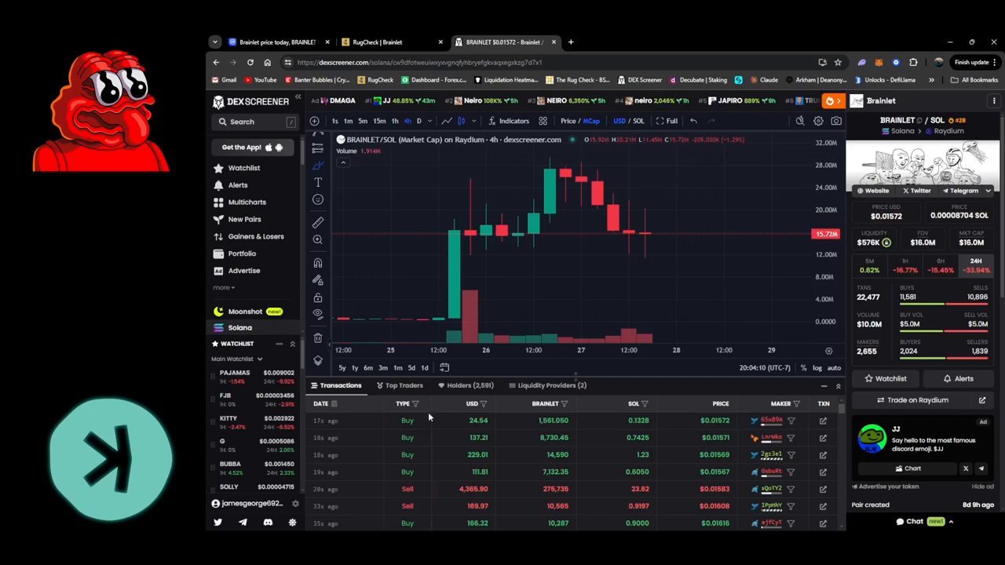
{"action": "mouse_move", "coordinate": [653, 233]}
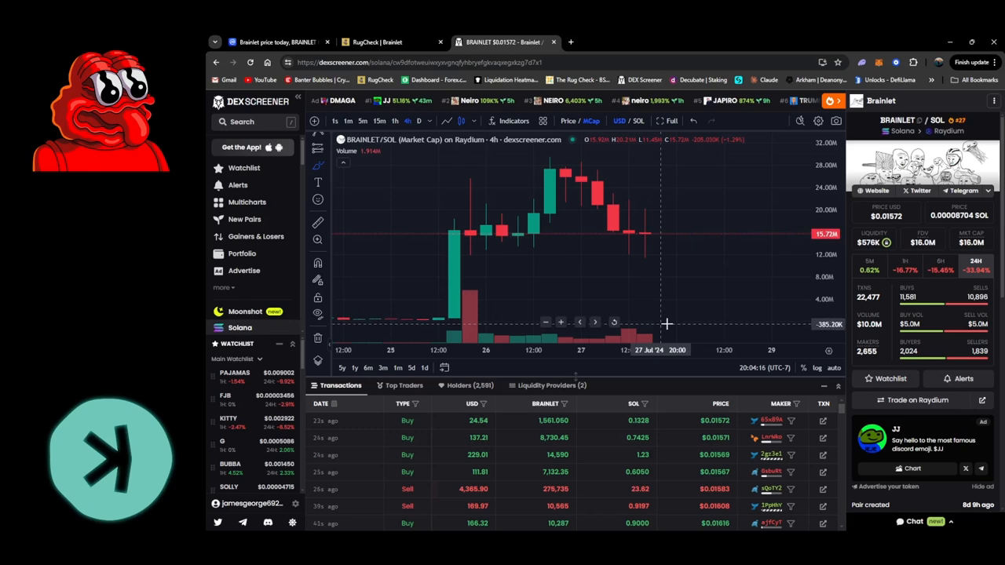
{"action": "mouse_move", "coordinate": [915, 192]}
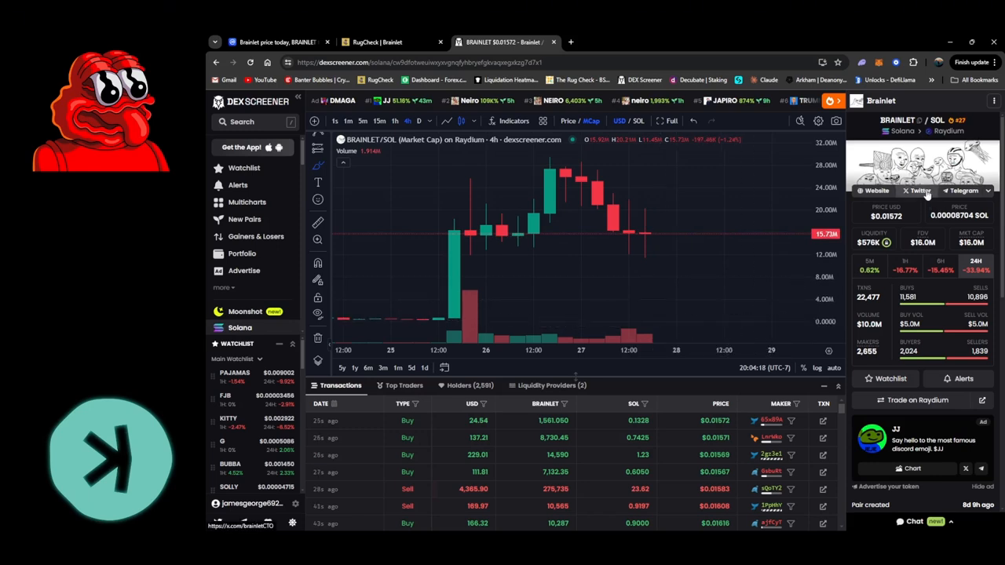
- Open the brainlet X profile from DEX Screener's token info panel
{"action": "left_click", "coordinate": [914, 192]}
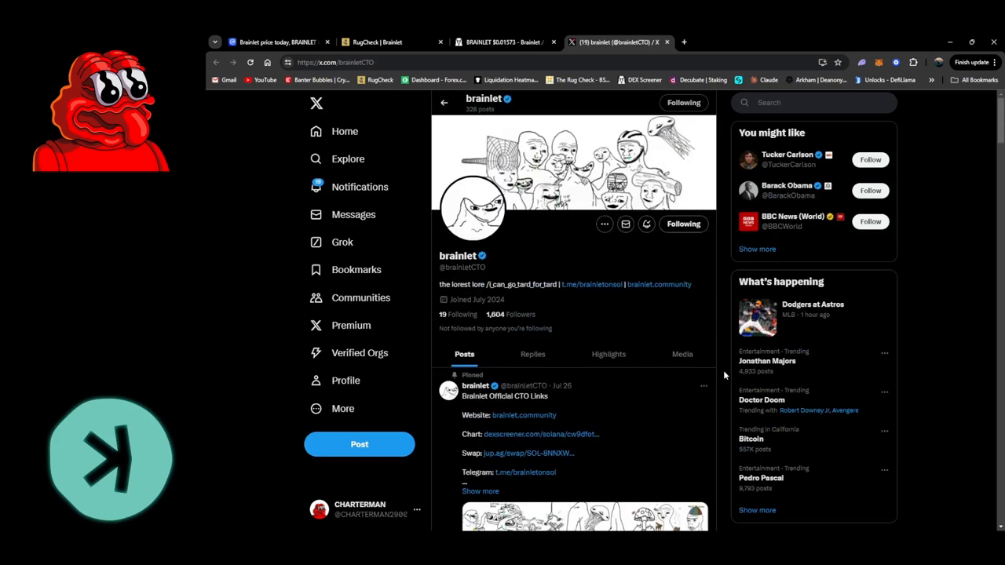
{"action": "mouse_move", "coordinate": [545, 251]}
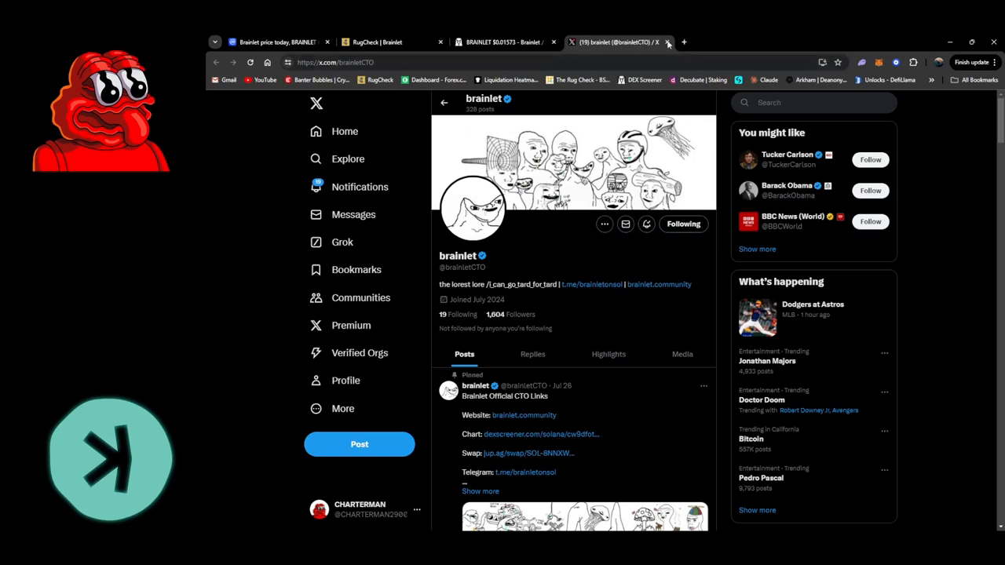
- Close the X profile tab and follow the token's Telegram link from DEX Screener
{"action": "left_click", "coordinate": [666, 41]}
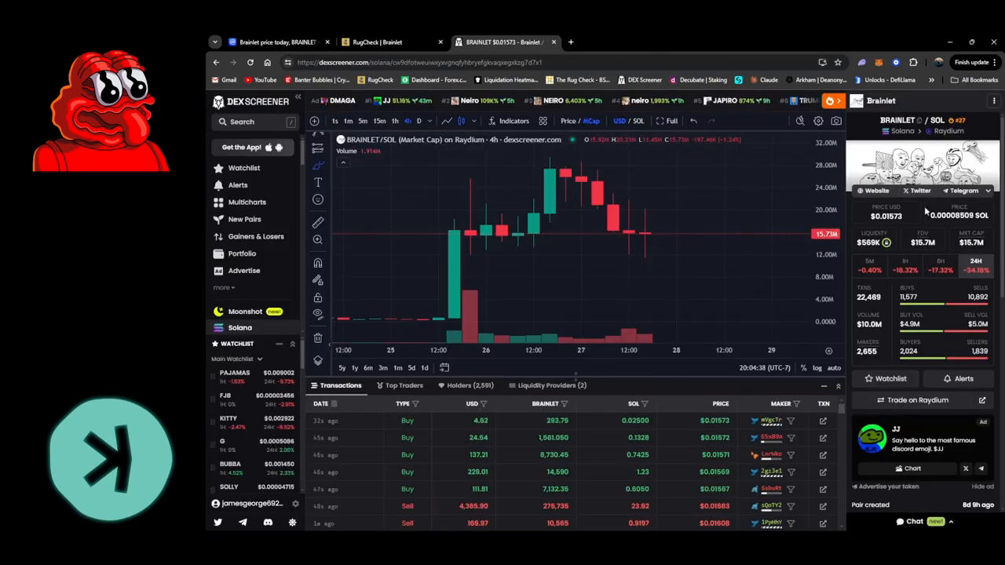
{"action": "left_click", "coordinate": [962, 192]}
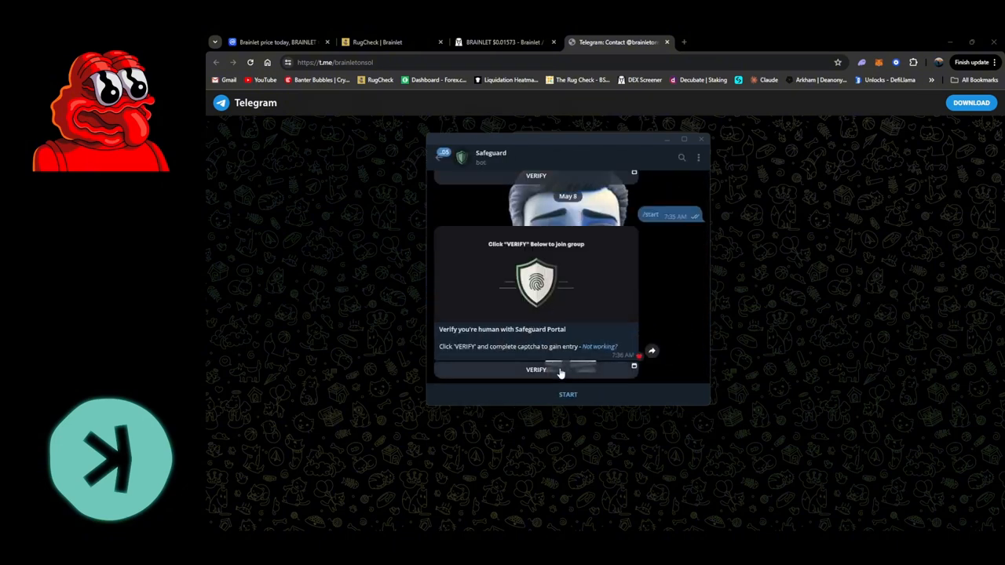
- Start the Safeguard verification, then dismiss its window to reveal the Brainlet Portal channel preview
{"action": "left_click", "coordinate": [536, 371]}
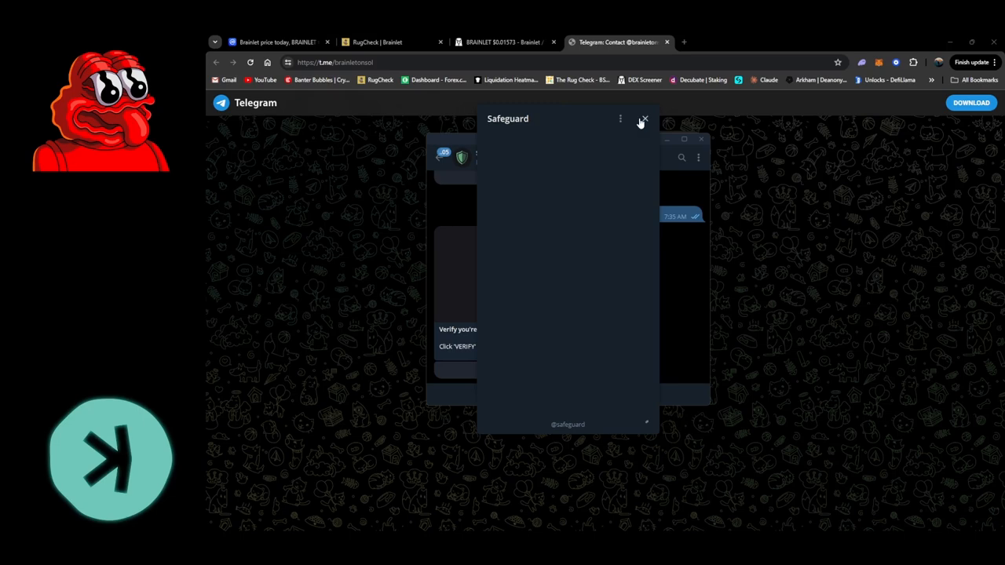
{"action": "left_click", "coordinate": [644, 120]}
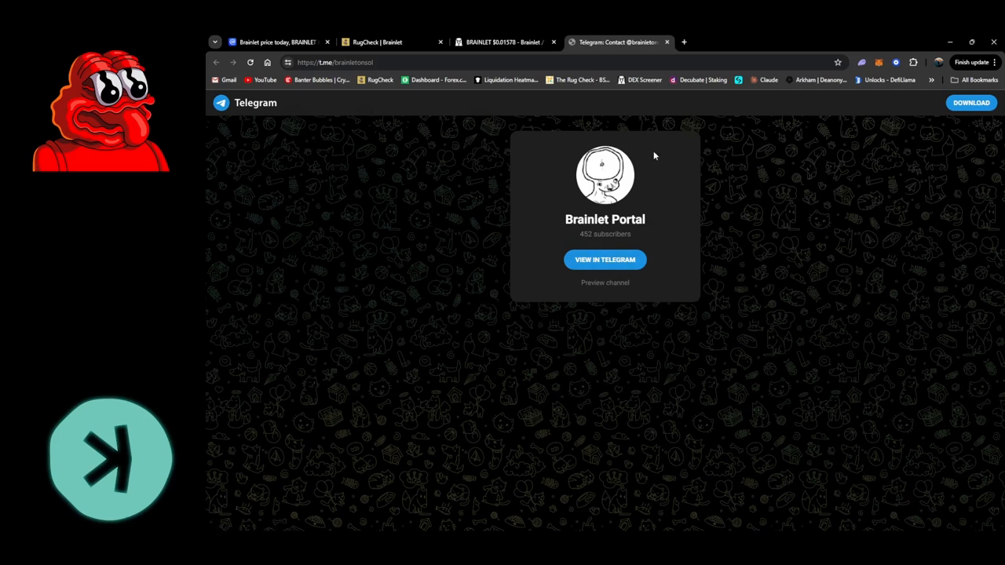
{"action": "mouse_move", "coordinate": [670, 42]}
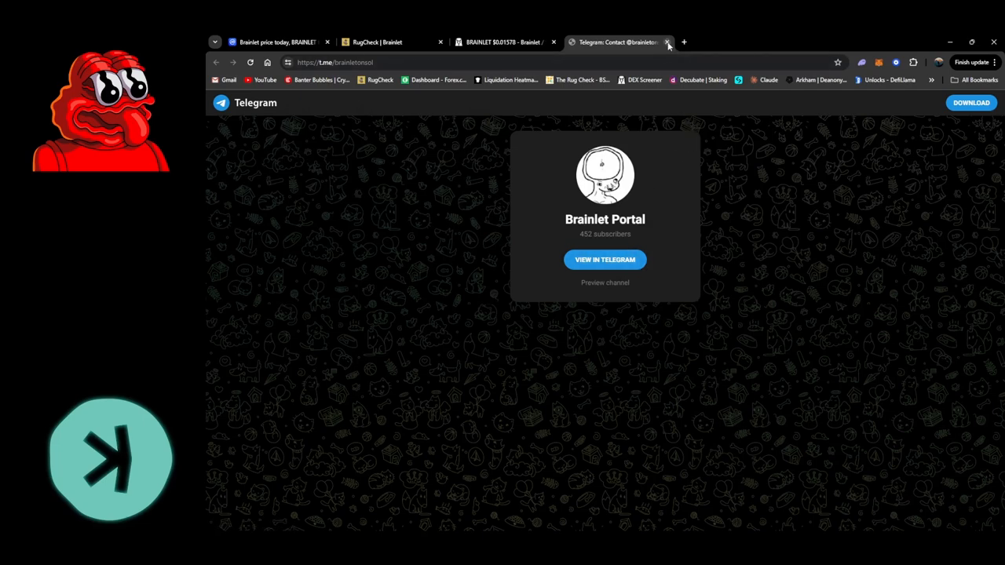
- Close the Telegram tab to return to the BRAINLET/SOL market-cap chart
{"action": "left_click", "coordinate": [672, 41]}
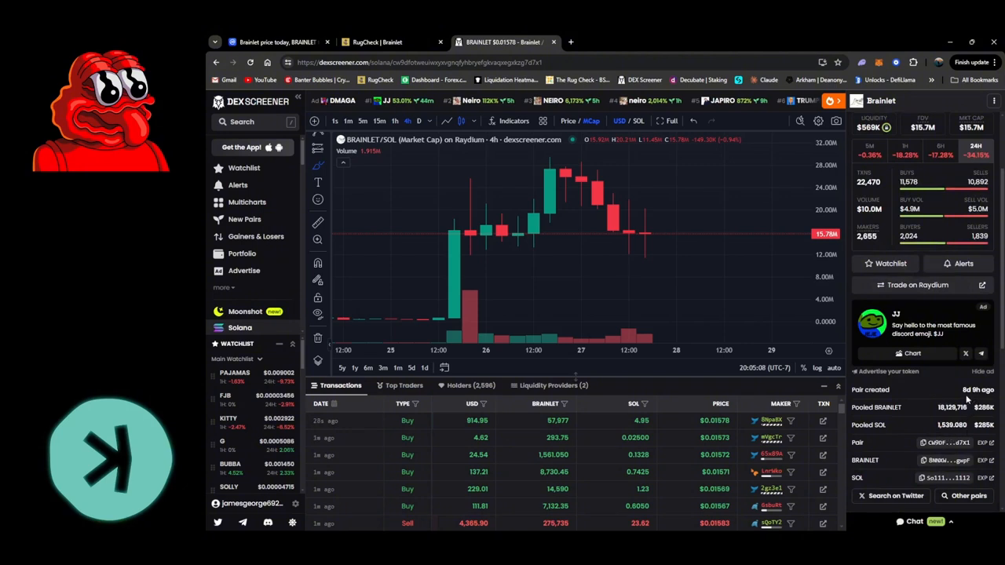
{"action": "mouse_move", "coordinate": [415, 259]}
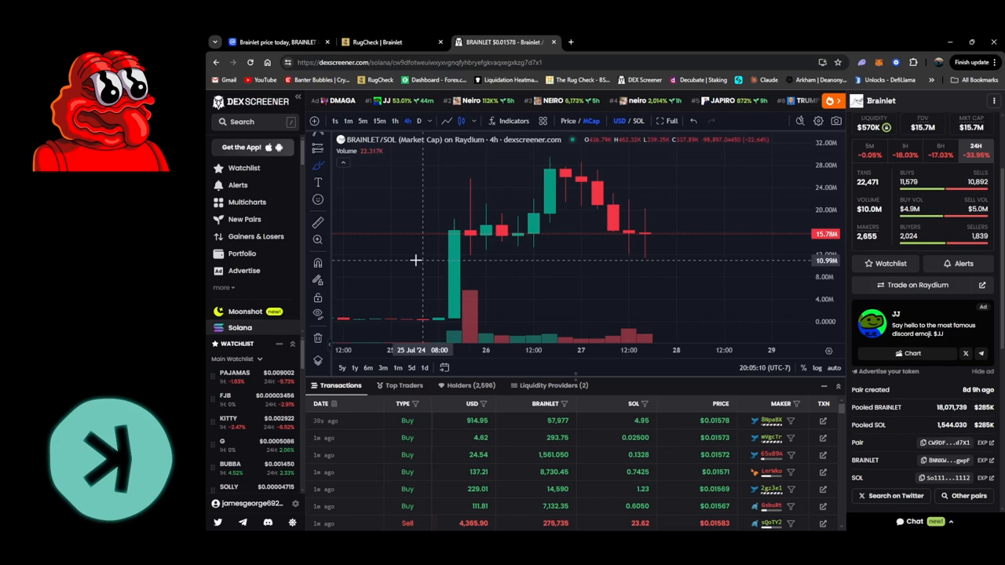